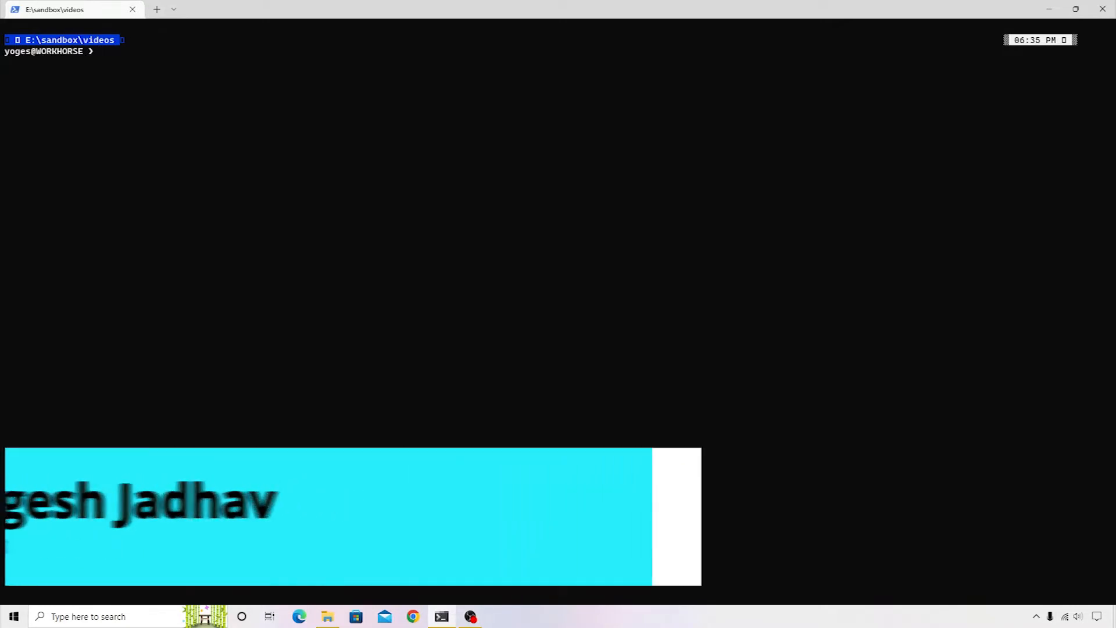
List the videos folder with dir, showing jellyfish.mp4, rocket.mp4 and rocket.srt.
{"action": "type", "text": "dir"}
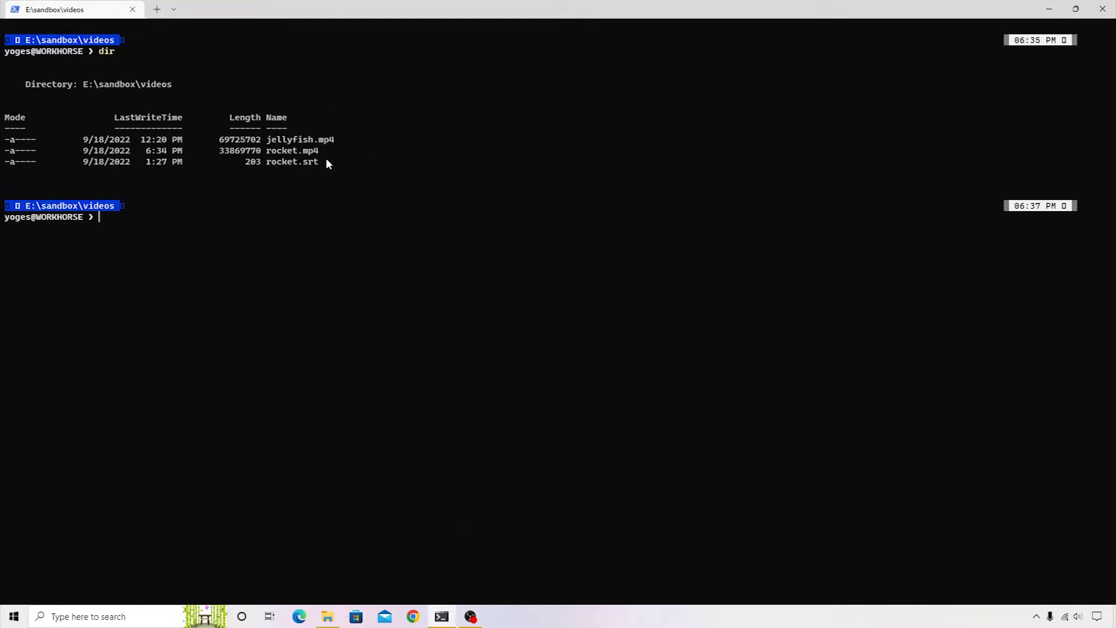
{"action": "mouse_move", "coordinate": [312, 164]}
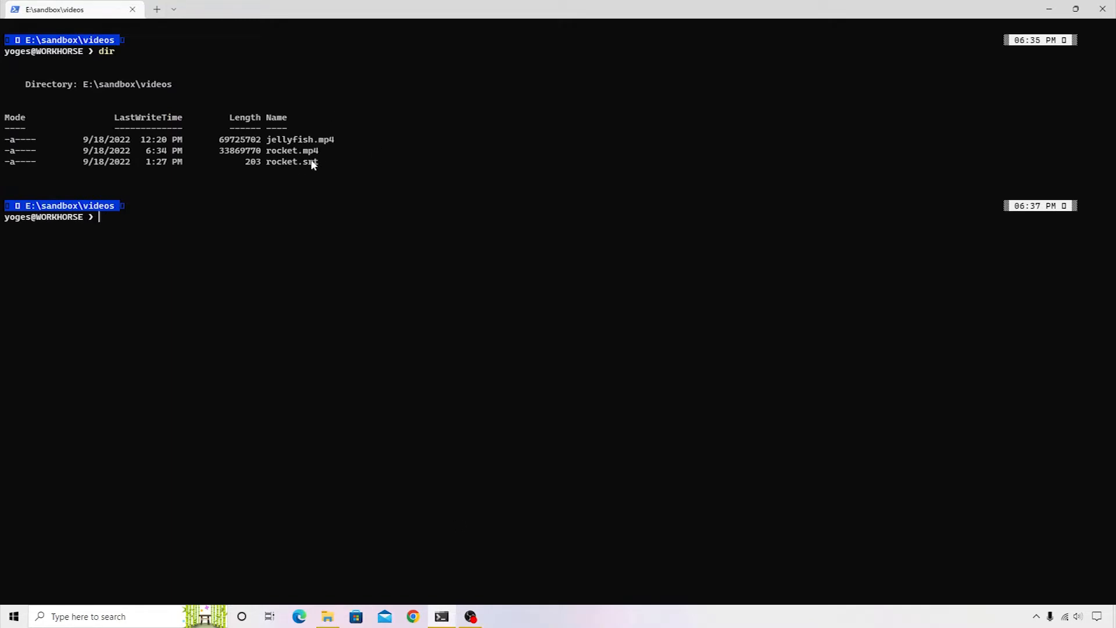
{"action": "mouse_move", "coordinate": [299, 172]}
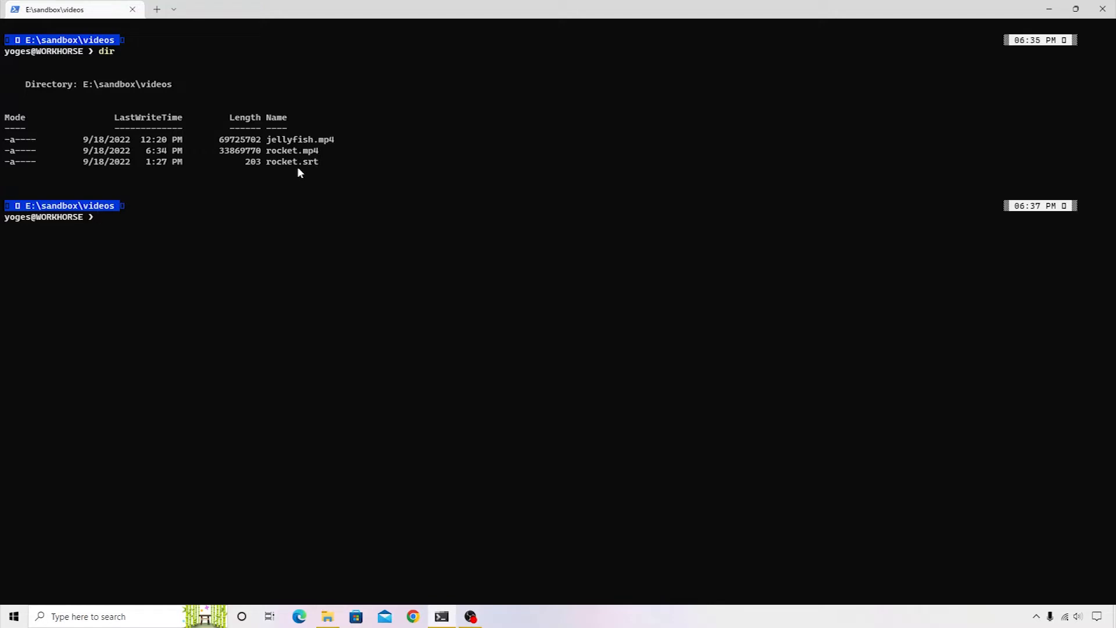
{"action": "mouse_move", "coordinate": [338, 620]}
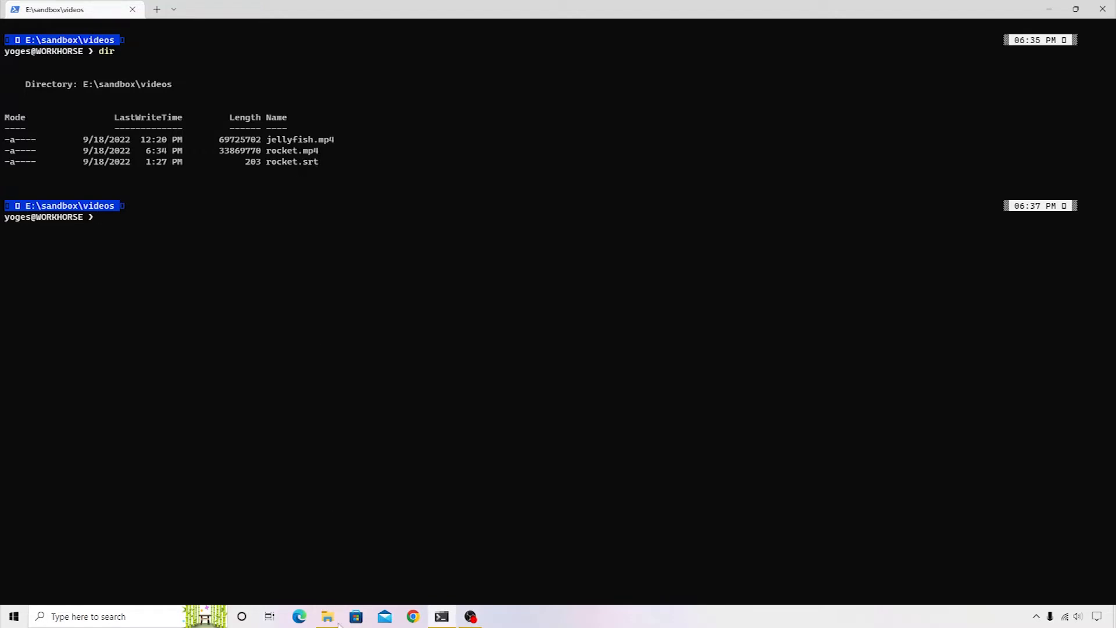
Open rocket.srt in Notepad++ from its right-click menu in File Explorer.
{"action": "right_click", "coordinate": [267, 78]}
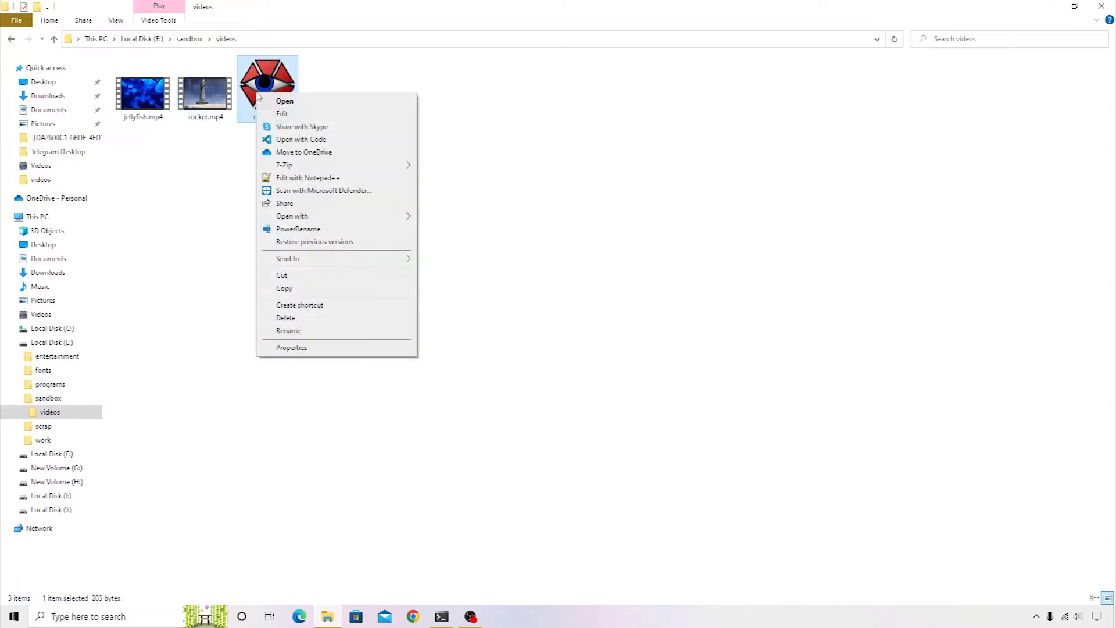
{"action": "left_click", "coordinate": [307, 177]}
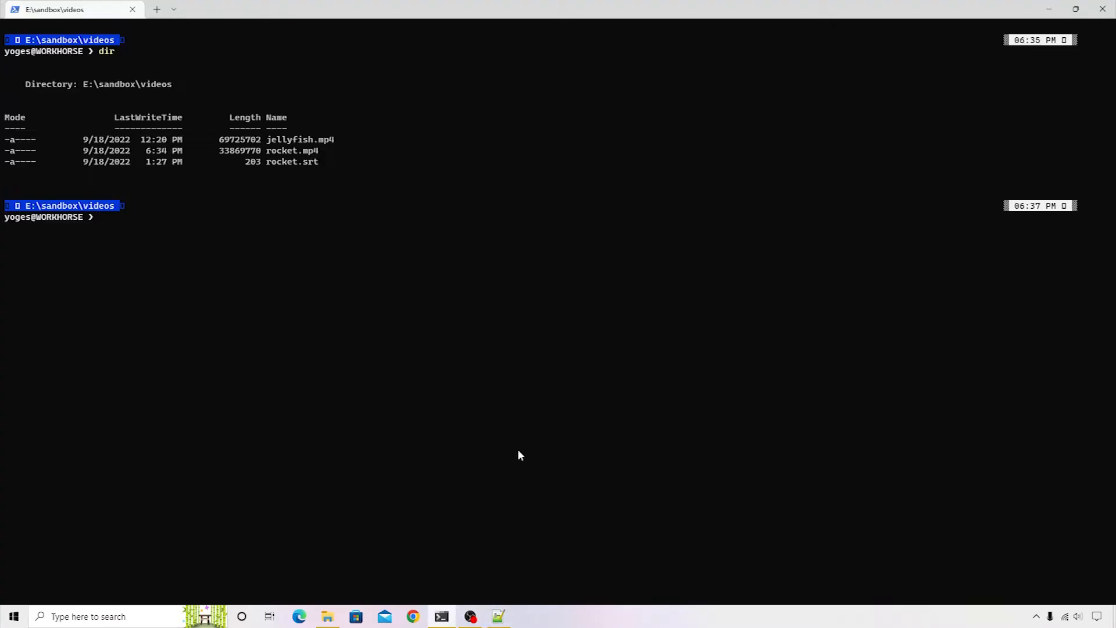
Run ffmpeg -i rocket.srt rocket.ass to convert the SRT subtitles into ASS format.
{"action": "type", "text": "ffmpe"}
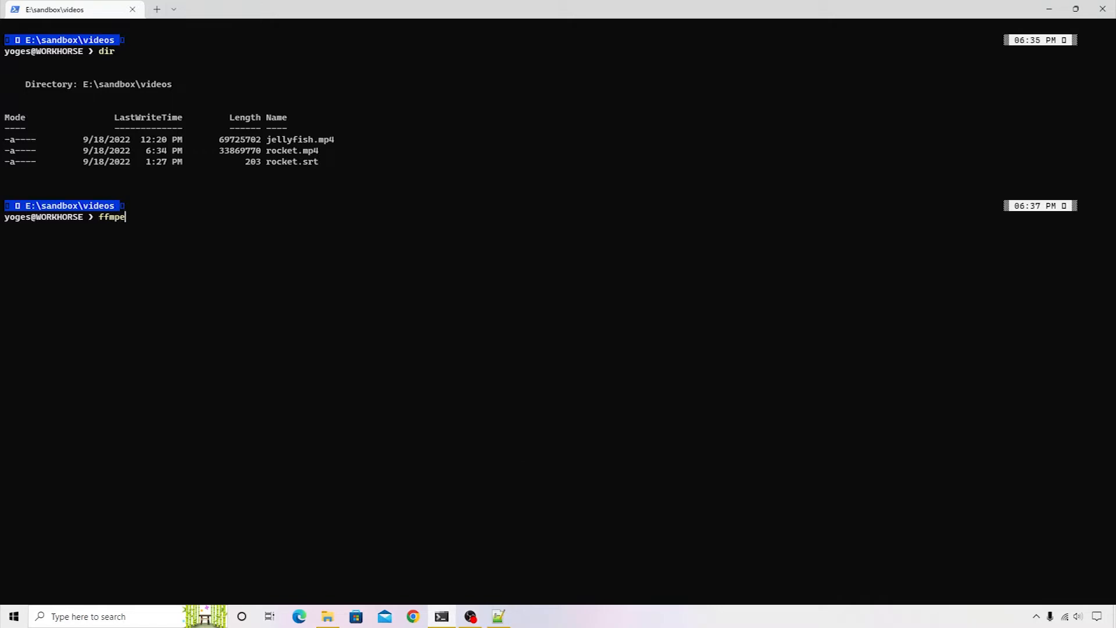
{"action": "type", "text": "g -i"}
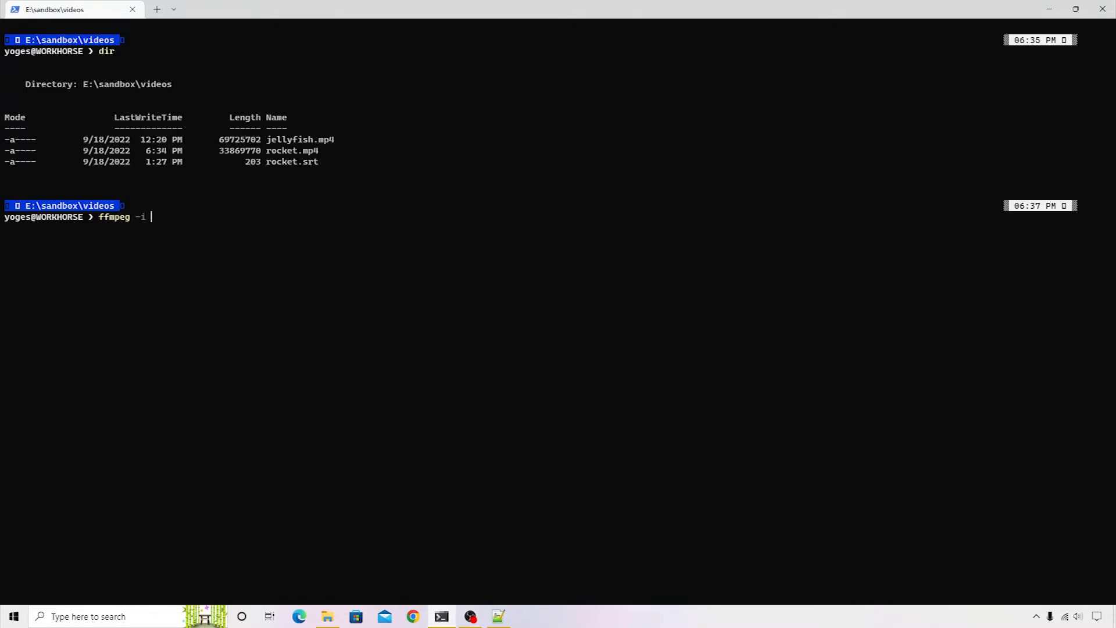
{"action": "type", "text": "roc"}
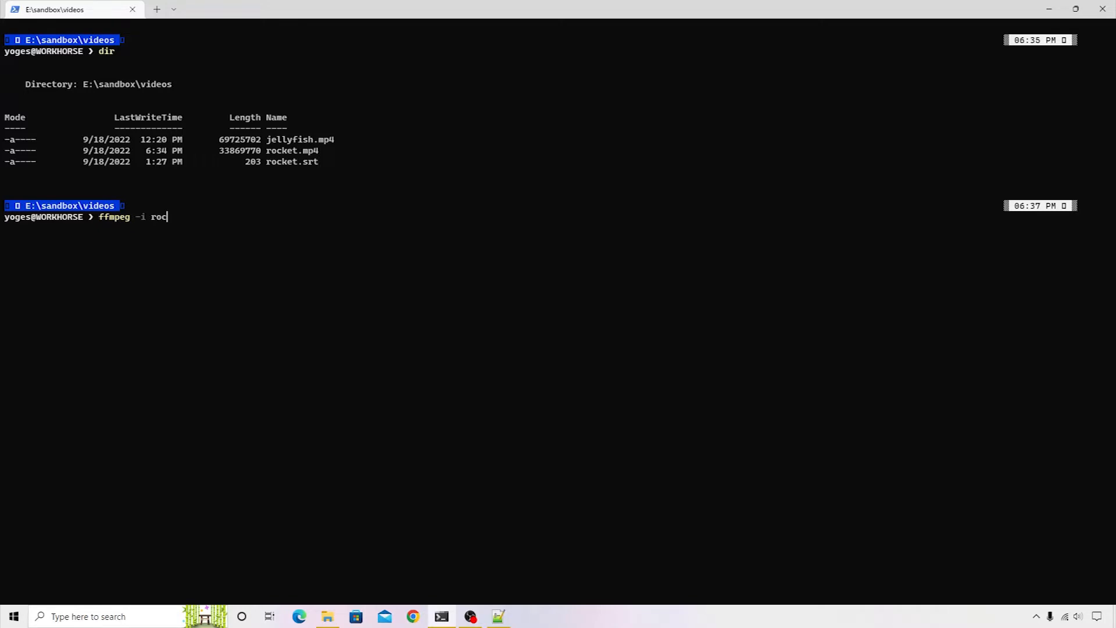
{"action": "type", "text": "ket"}
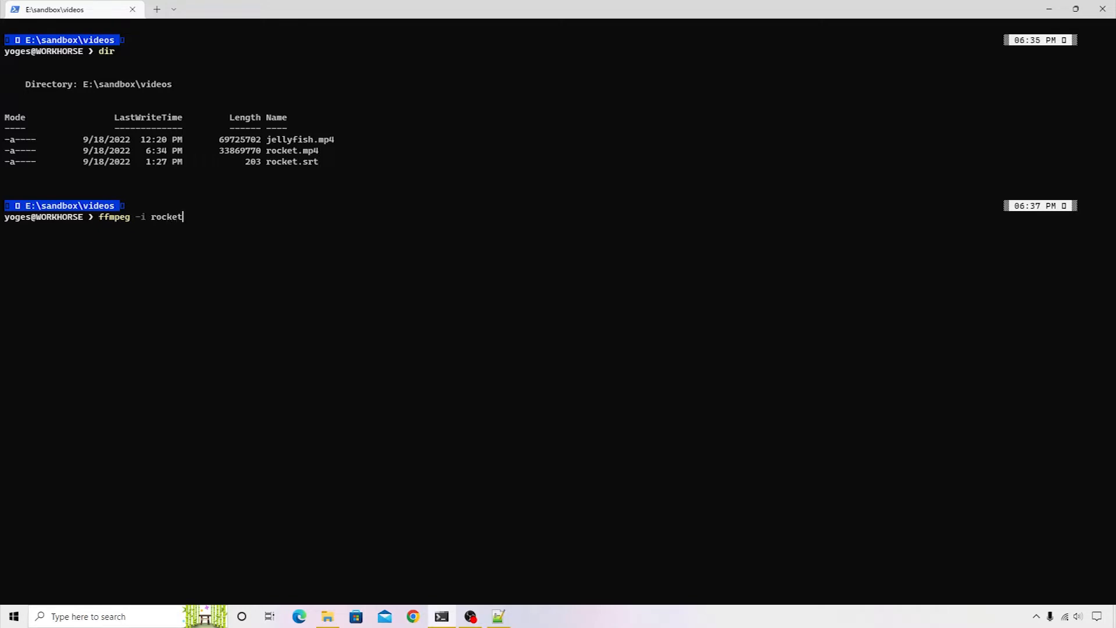
{"action": "type", "text": ".srt"}
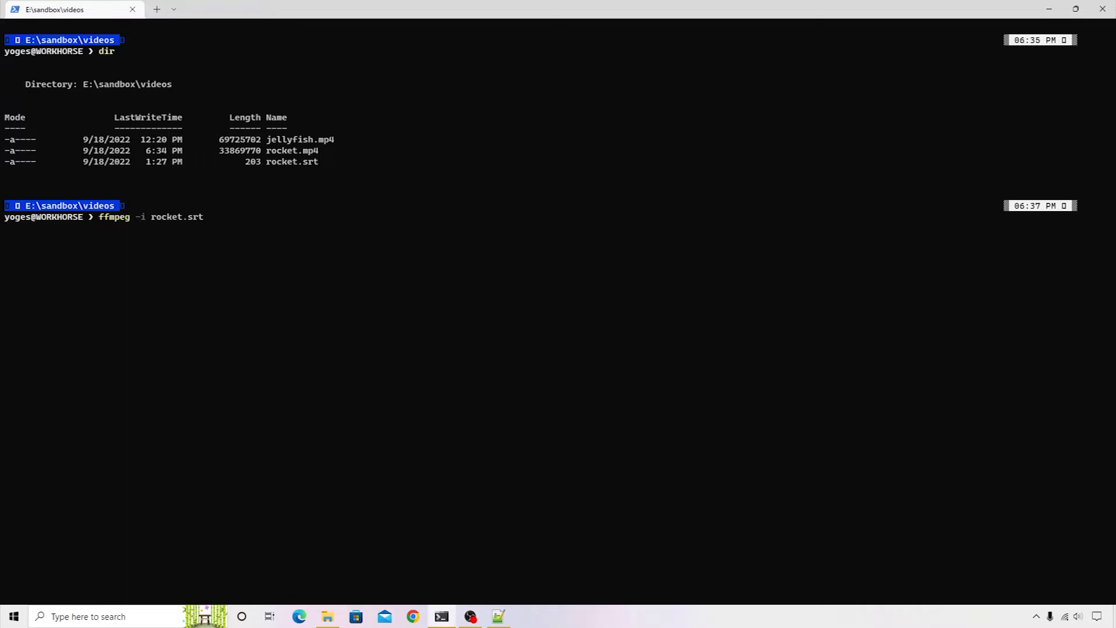
{"action": "type", "text": "rocket.ass"}
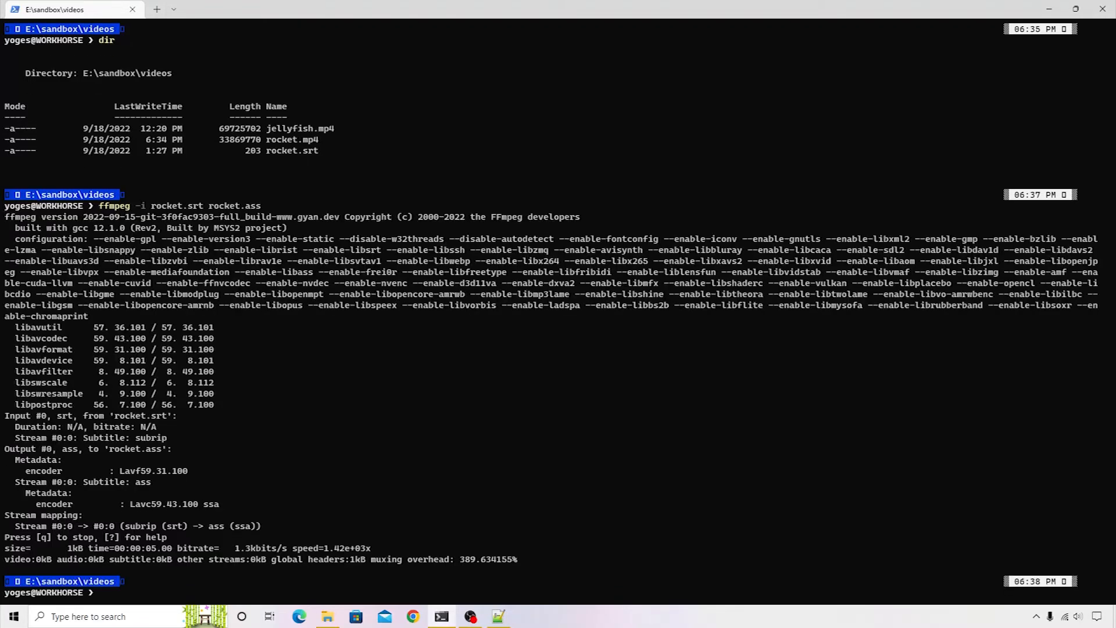
In the videos folder, select the new rocket.ass and bring up its context menu.
{"action": "left_click", "coordinate": [327, 616]}
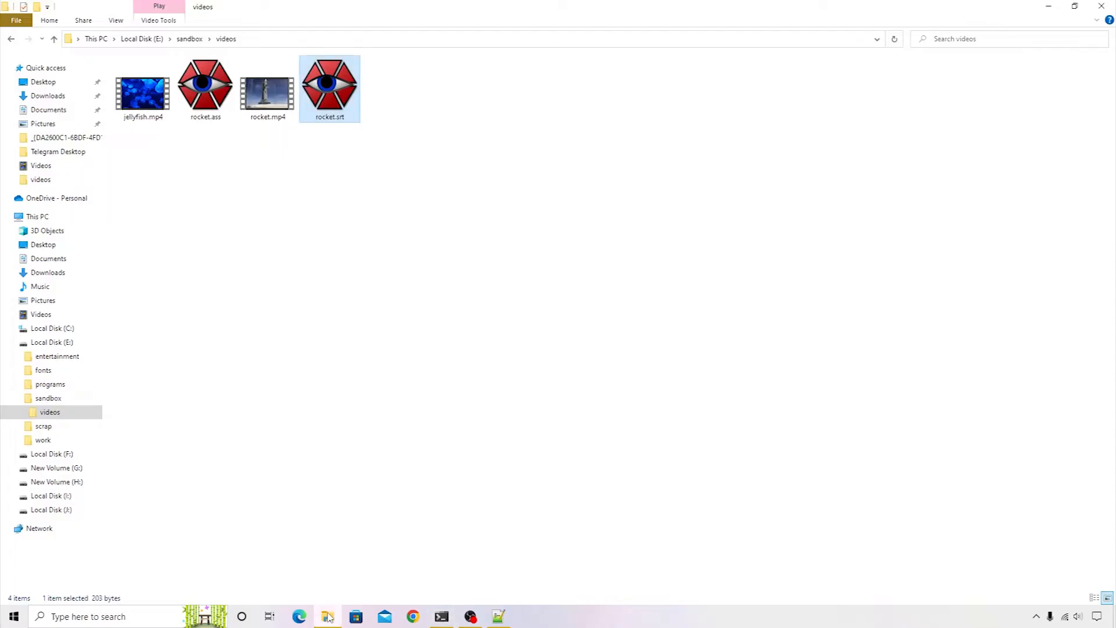
{"action": "left_click", "coordinate": [205, 85]}
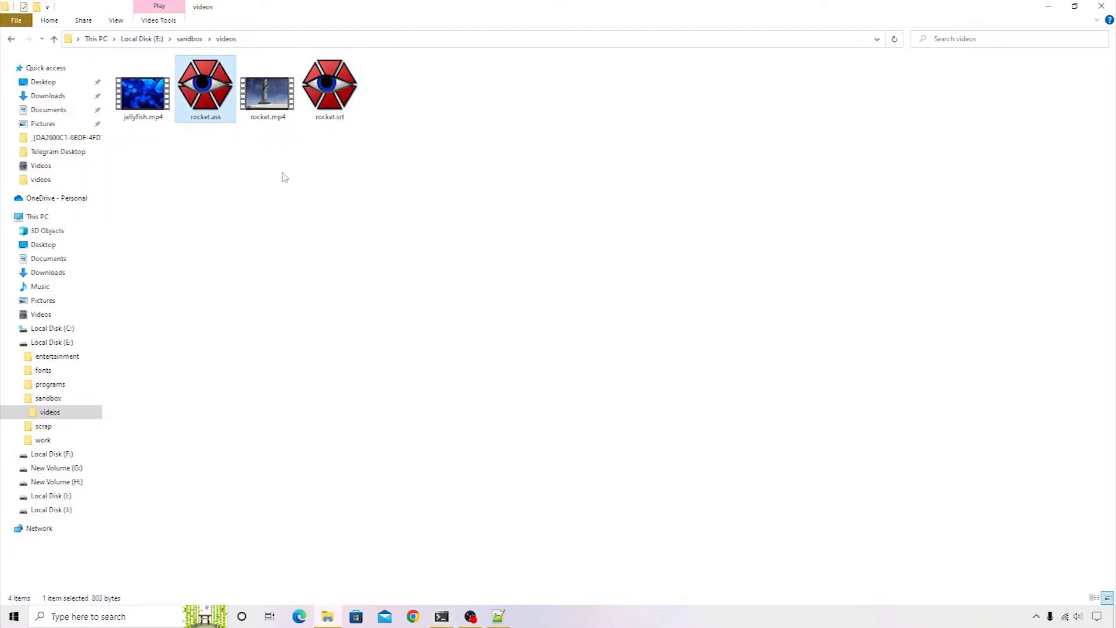
{"action": "mouse_move", "coordinate": [348, 294]}
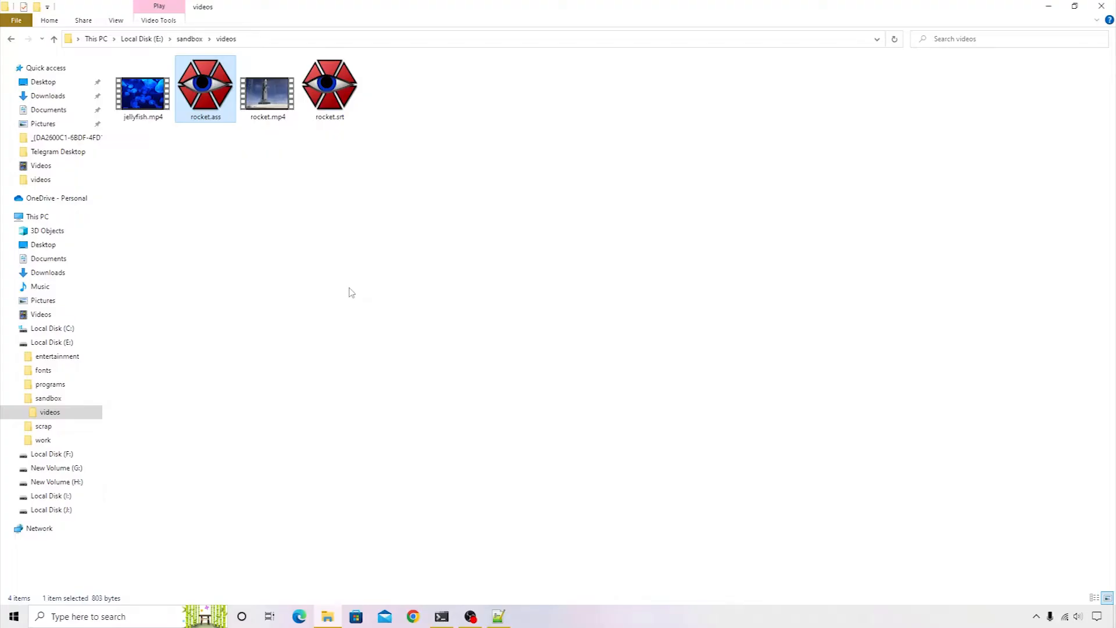
{"action": "right_click", "coordinate": [205, 85]}
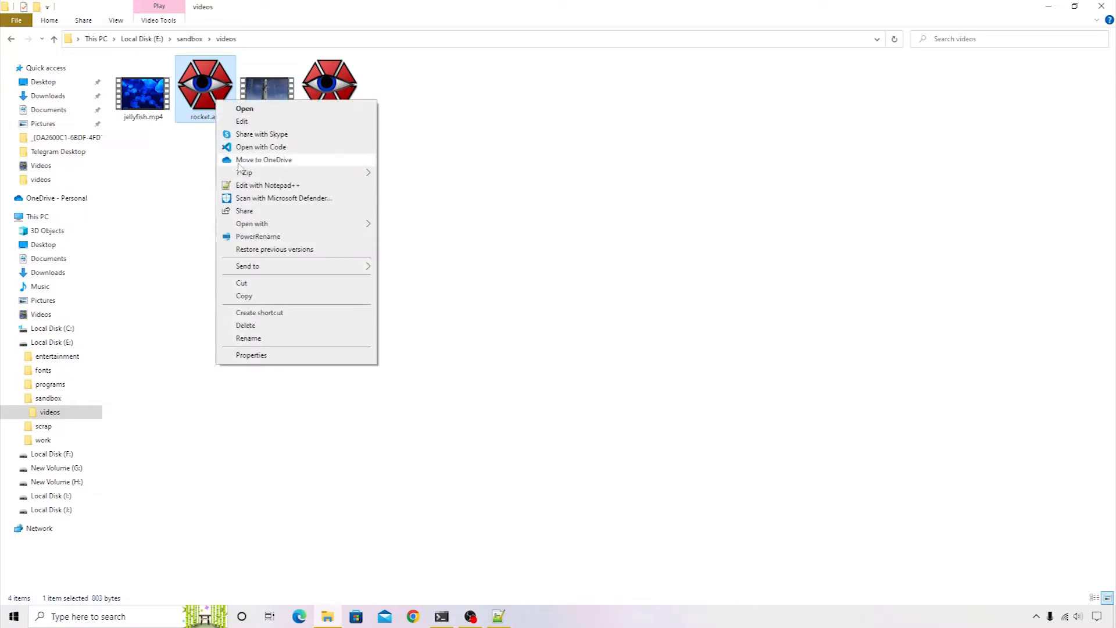
View rocket.ass in Notepad++ and highlight its [V4+ Styles] section heading.
{"action": "left_click", "coordinate": [268, 185]}
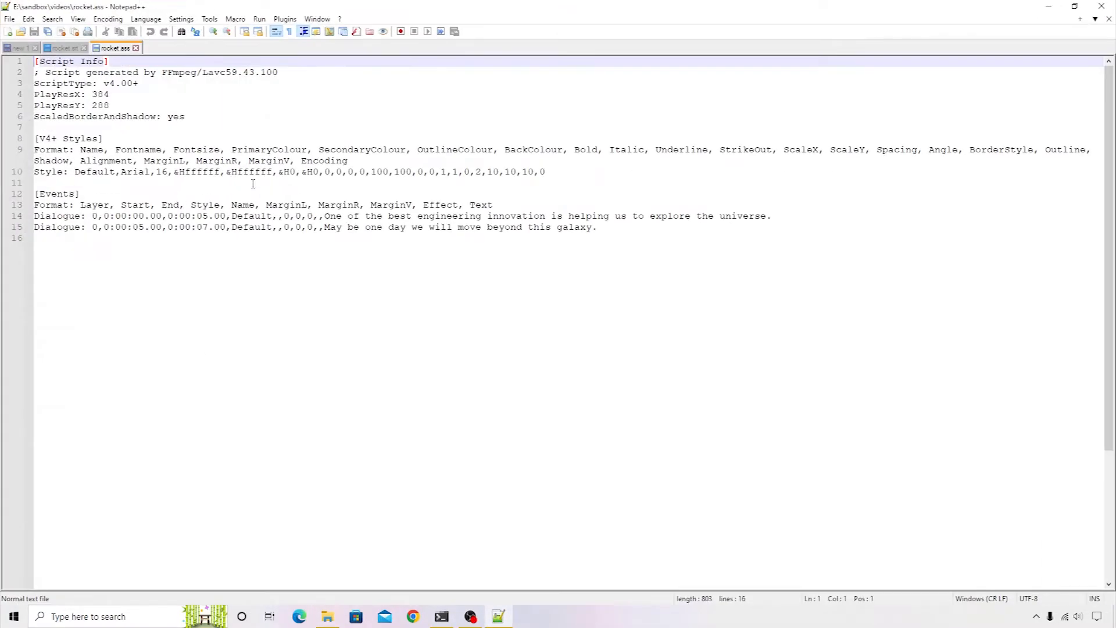
{"action": "mouse_move", "coordinate": [259, 190]}
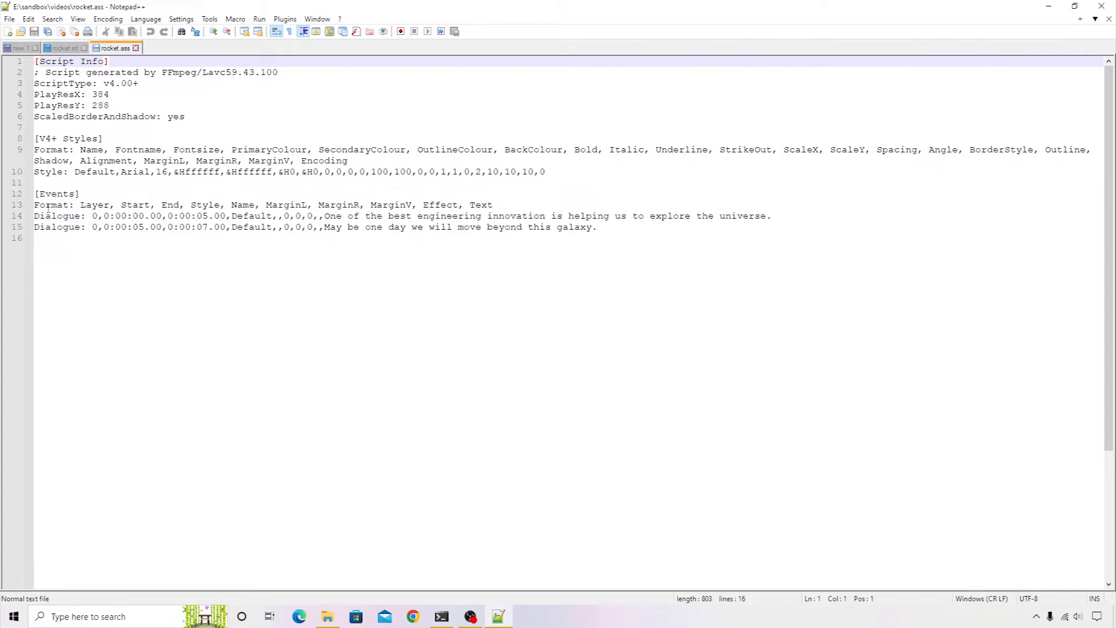
{"action": "left_click_drag", "start_coordinate": [33, 194], "coordinate": [424, 227]}
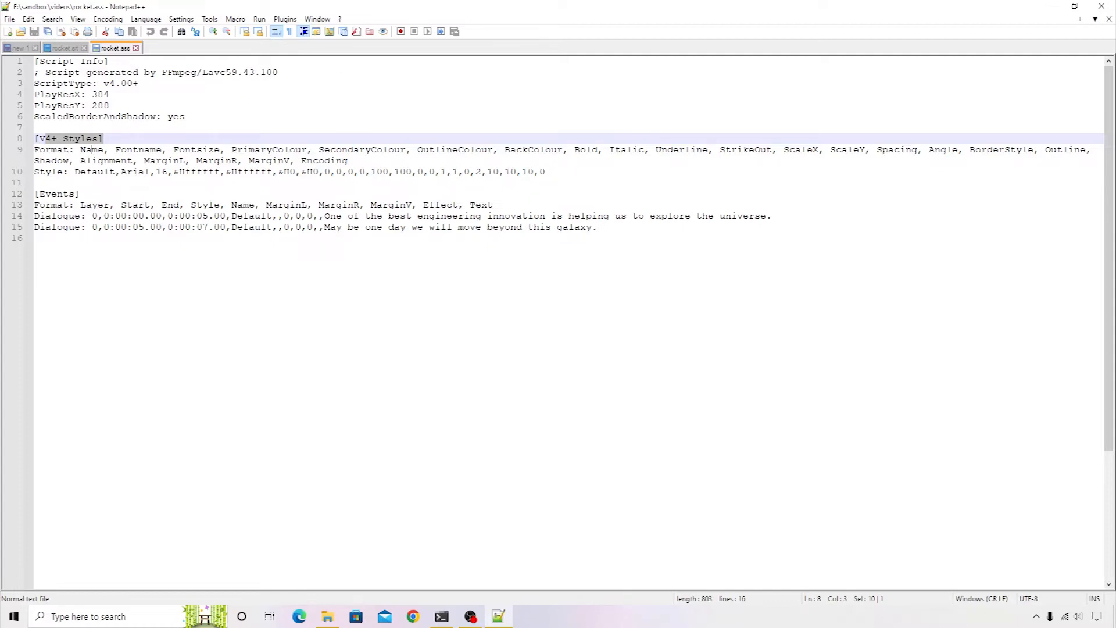
{"action": "double_click", "coordinate": [91, 151]}
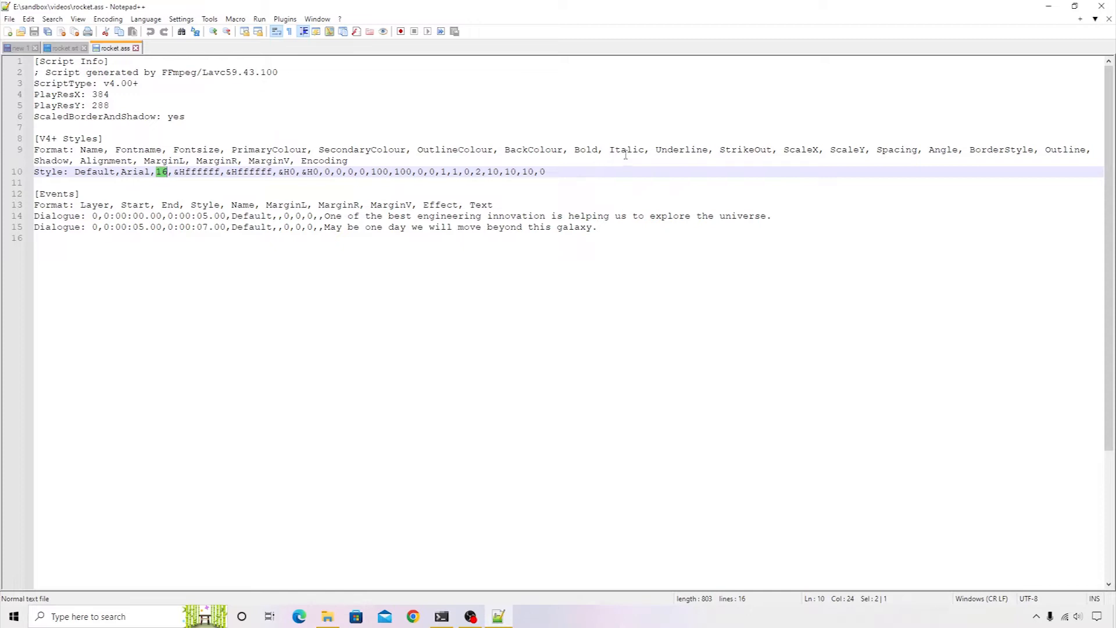
{"action": "double_click", "coordinate": [801, 150]}
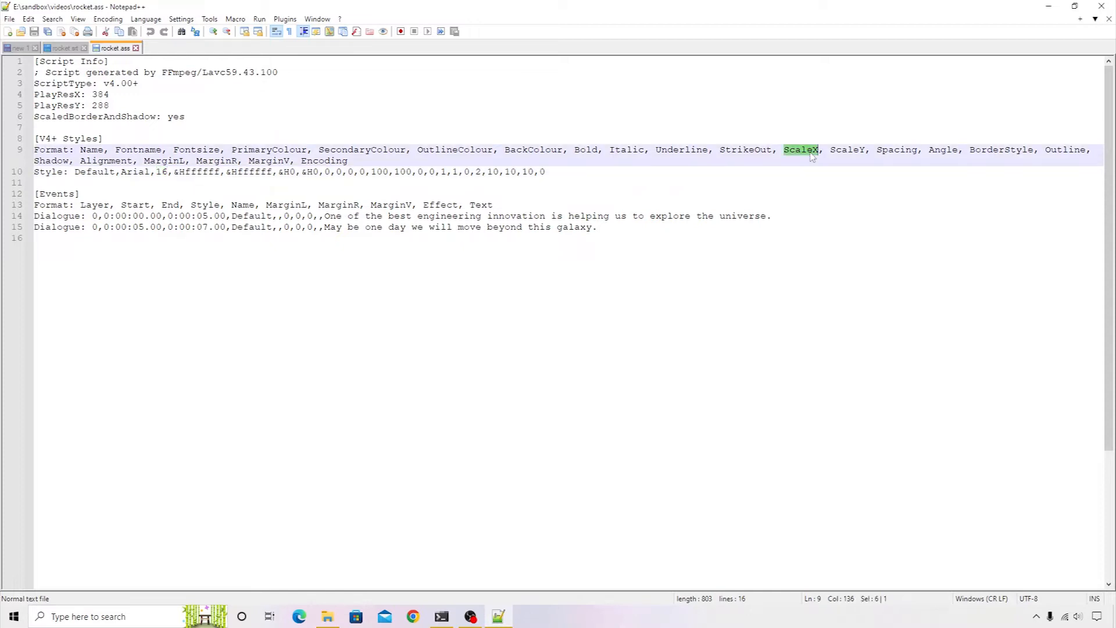
{"action": "double_click", "coordinate": [847, 151]}
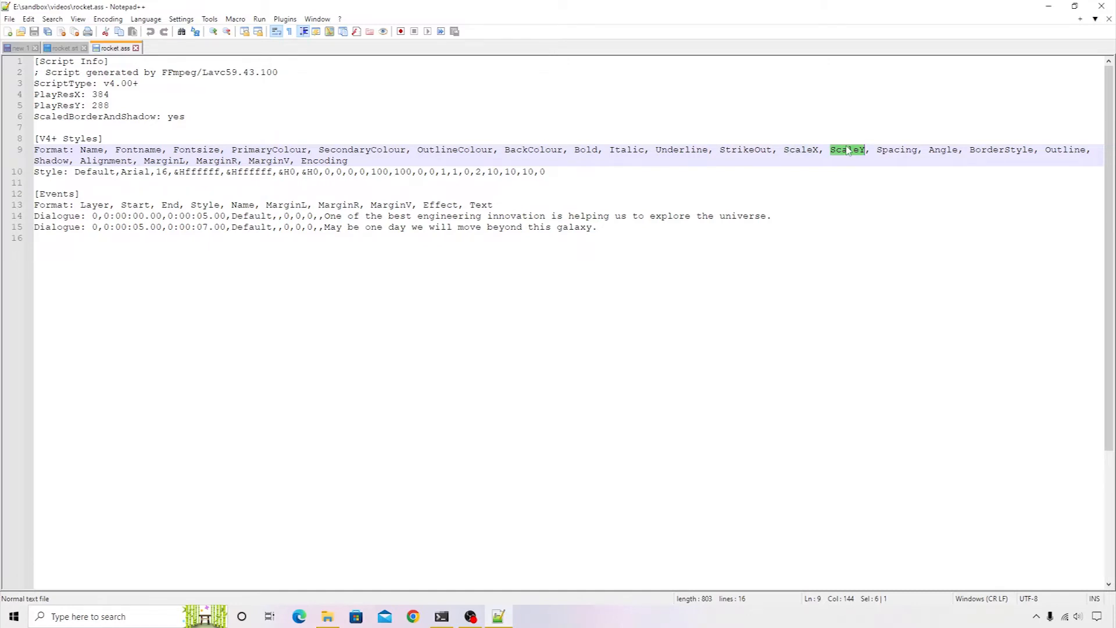
{"action": "mouse_move", "coordinate": [726, 187]}
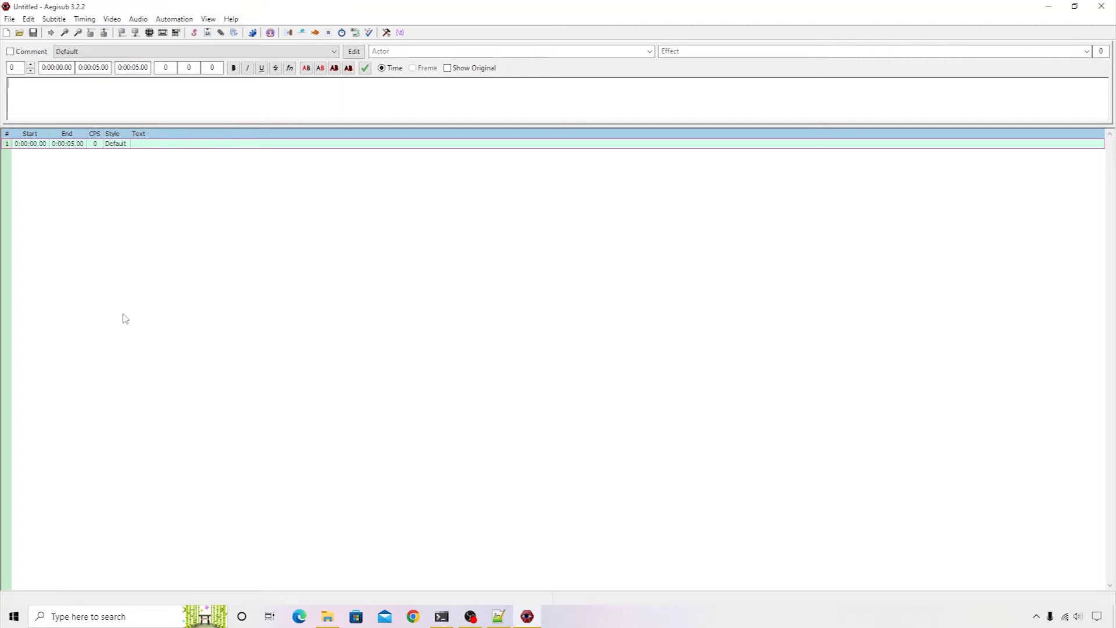
{"action": "mouse_move", "coordinate": [131, 325]}
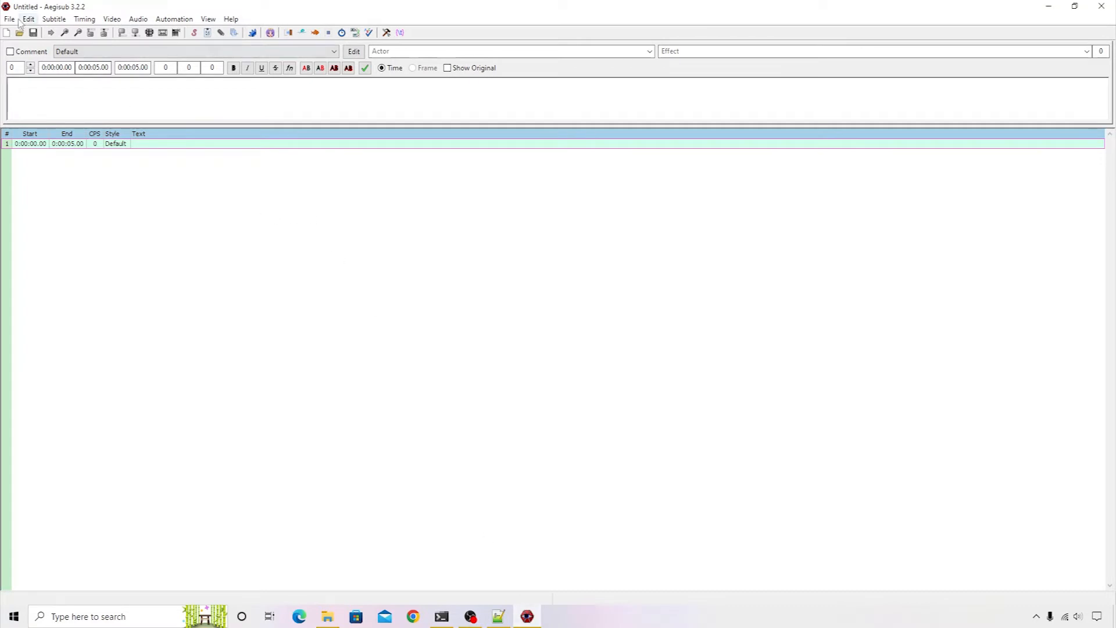
Load rocket.ass from the videos folder and select its second dialogue line.
{"action": "left_click", "coordinate": [19, 33]}
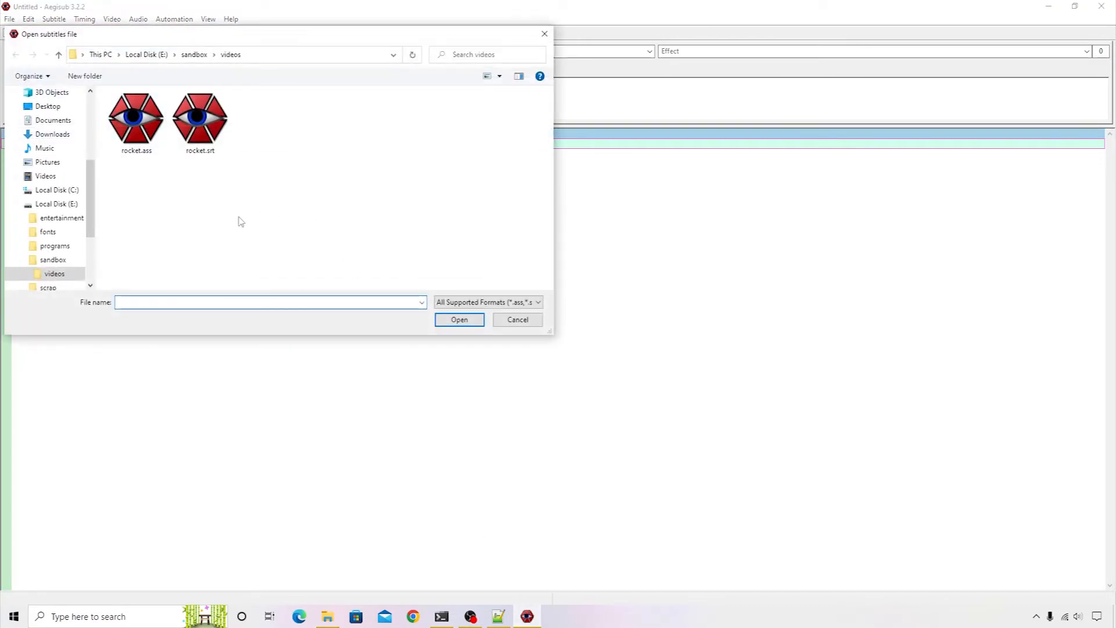
{"action": "left_click", "coordinate": [137, 117]}
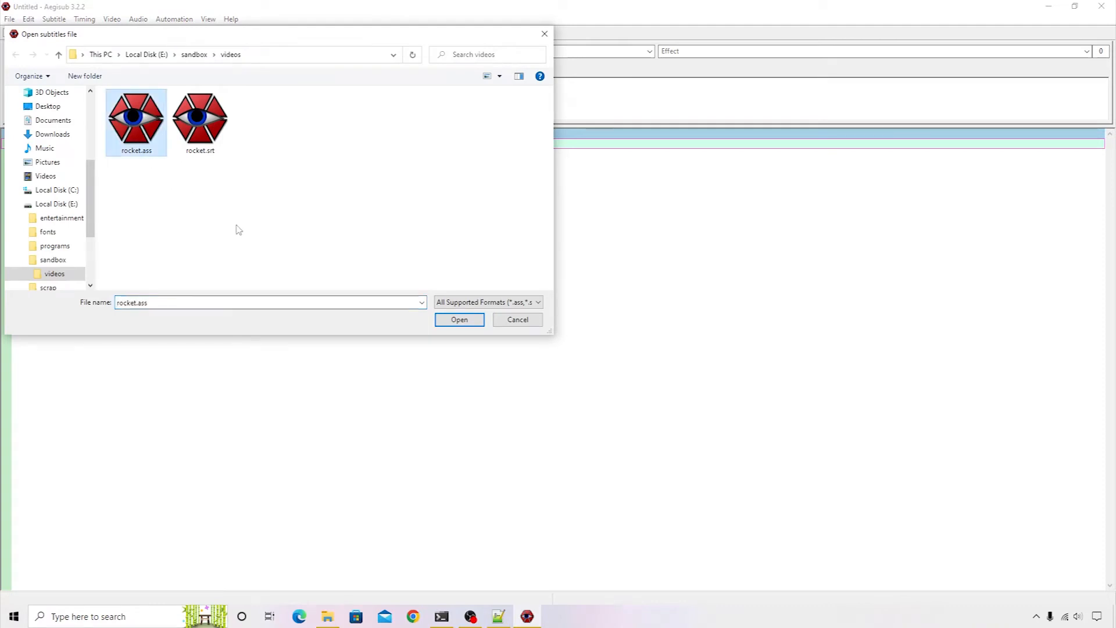
{"action": "left_click", "coordinate": [459, 319]}
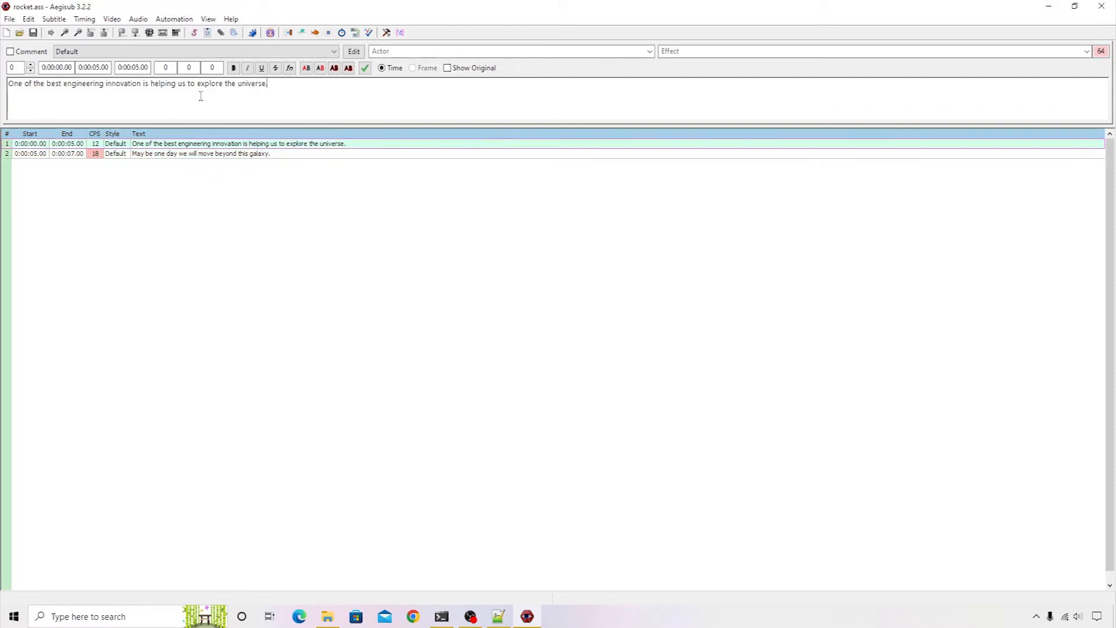
{"action": "left_click", "coordinate": [199, 154]}
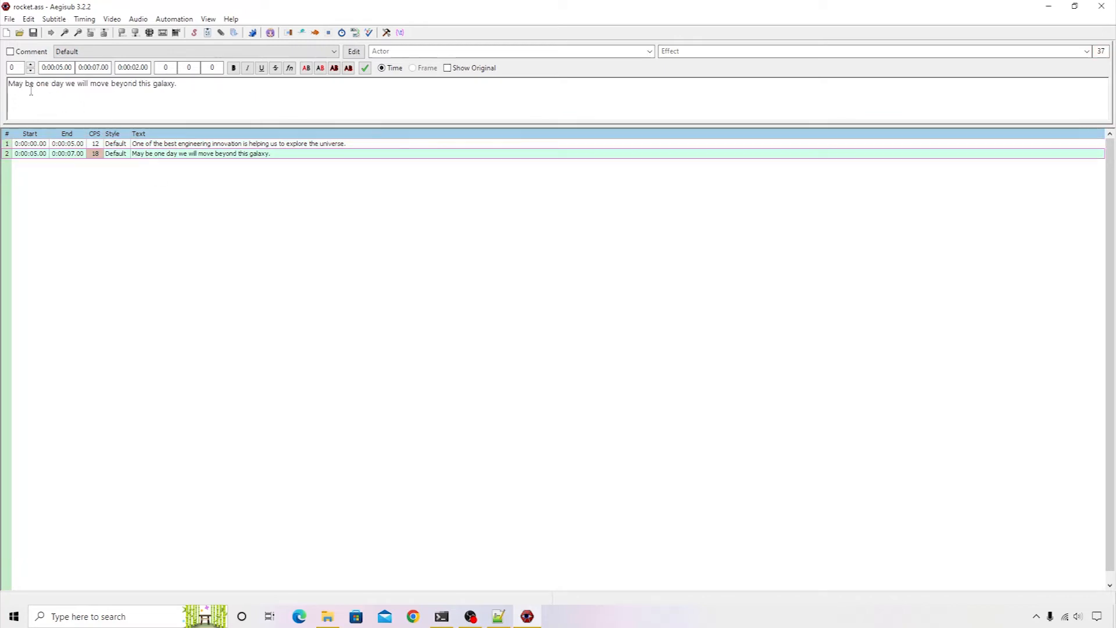
{"action": "left_click", "coordinate": [306, 67]}
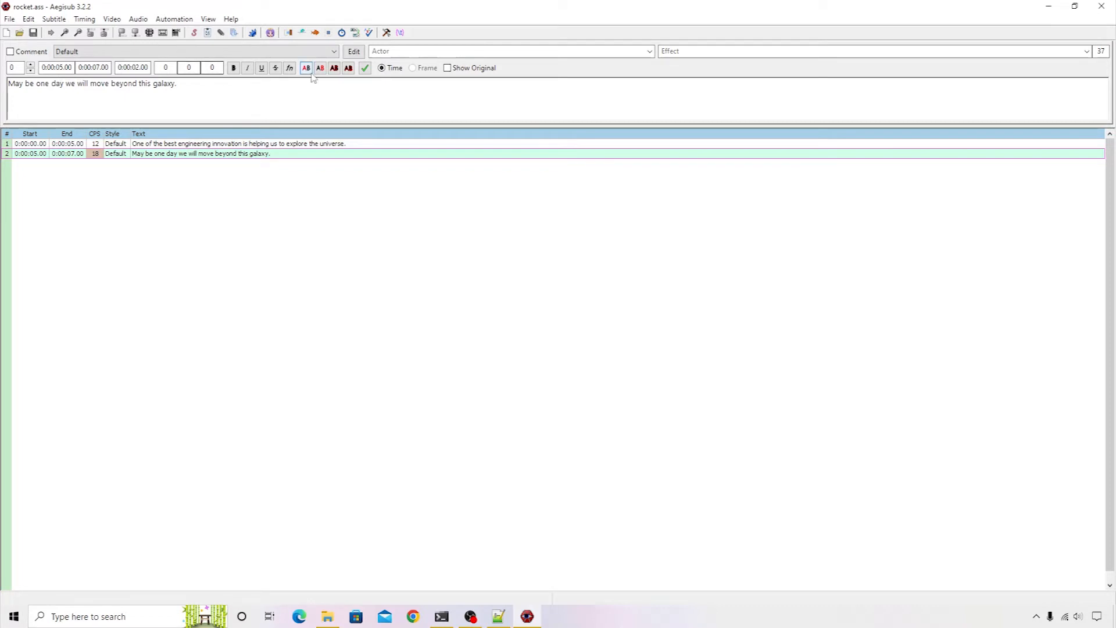
Give the Default style a medium green outline colour in the style editor.
{"action": "left_click", "coordinate": [354, 50]}
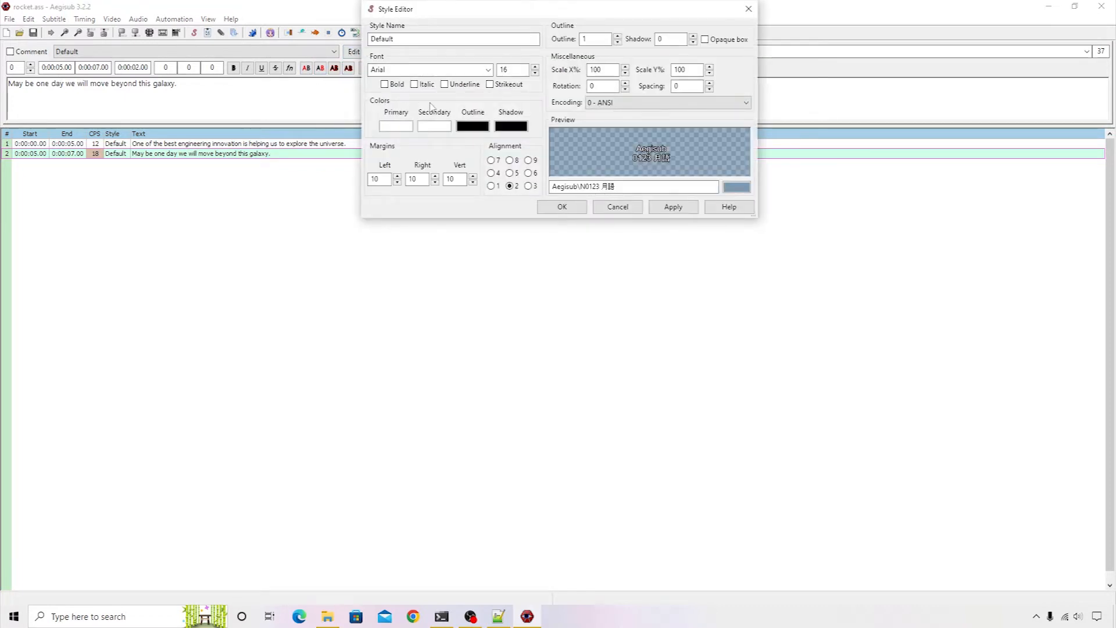
{"action": "mouse_move", "coordinate": [472, 125]}
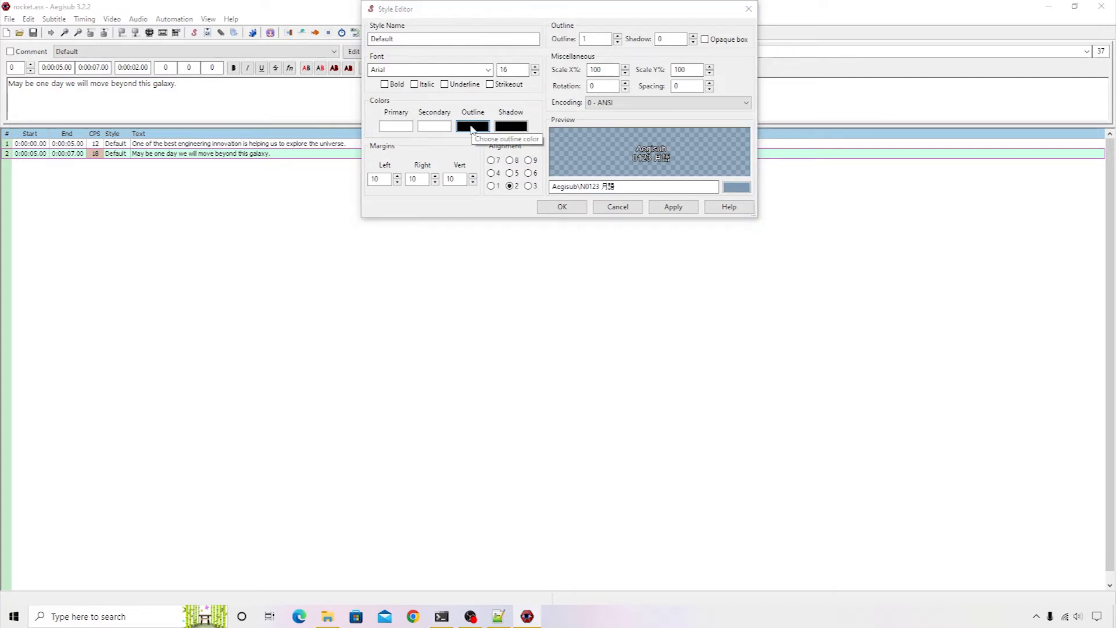
{"action": "left_click", "coordinate": [471, 126]}
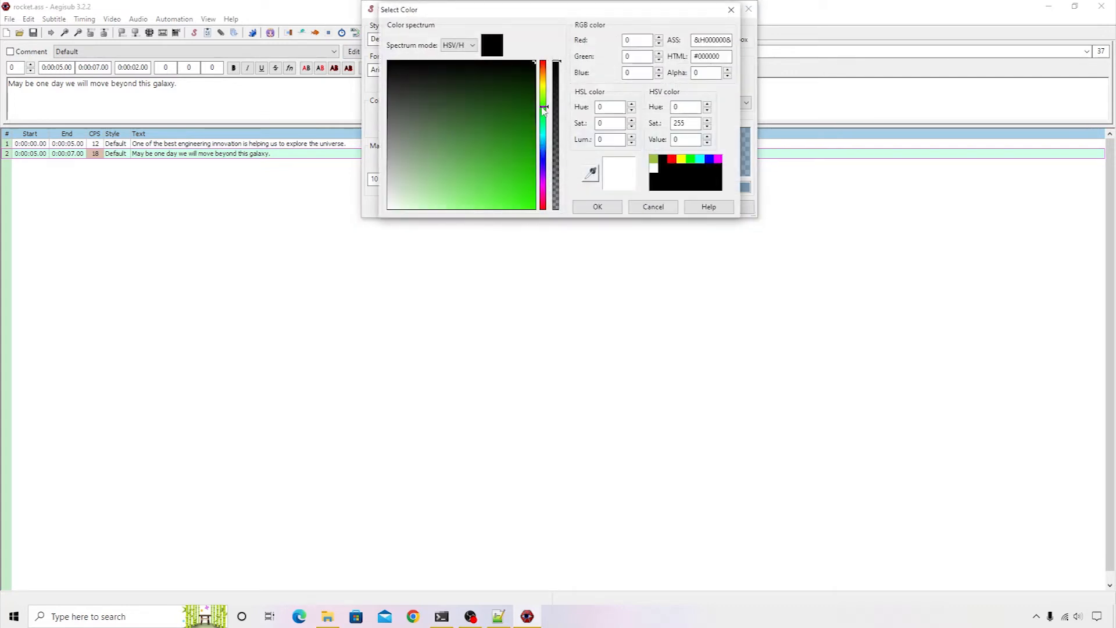
{"action": "left_click_drag", "start_coordinate": [545, 107], "coordinate": [545, 147]}
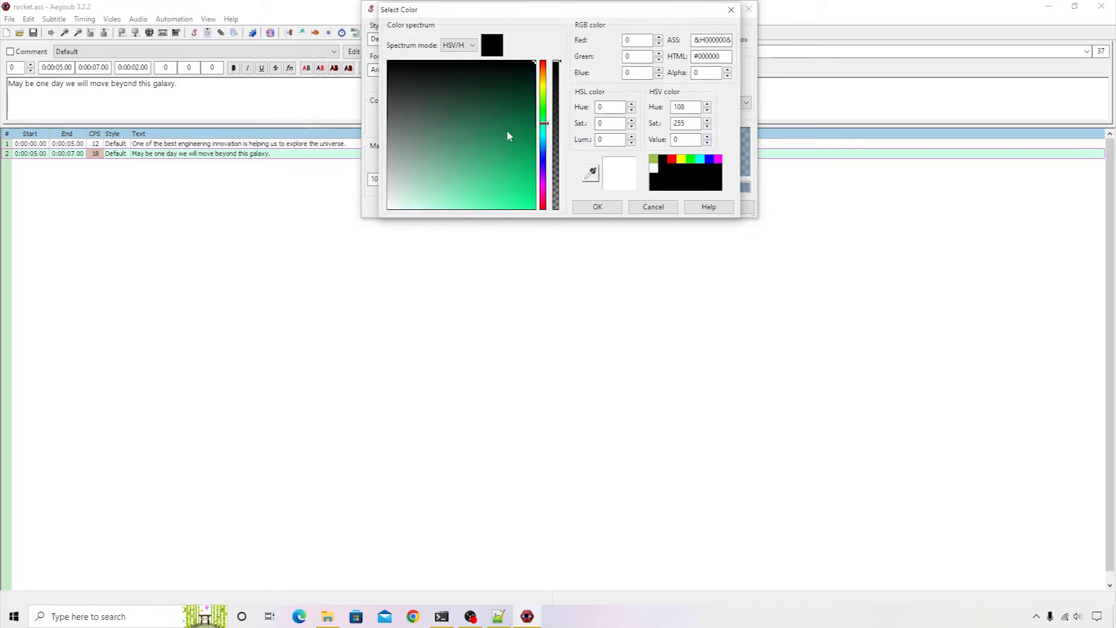
{"action": "left_click", "coordinate": [494, 150]}
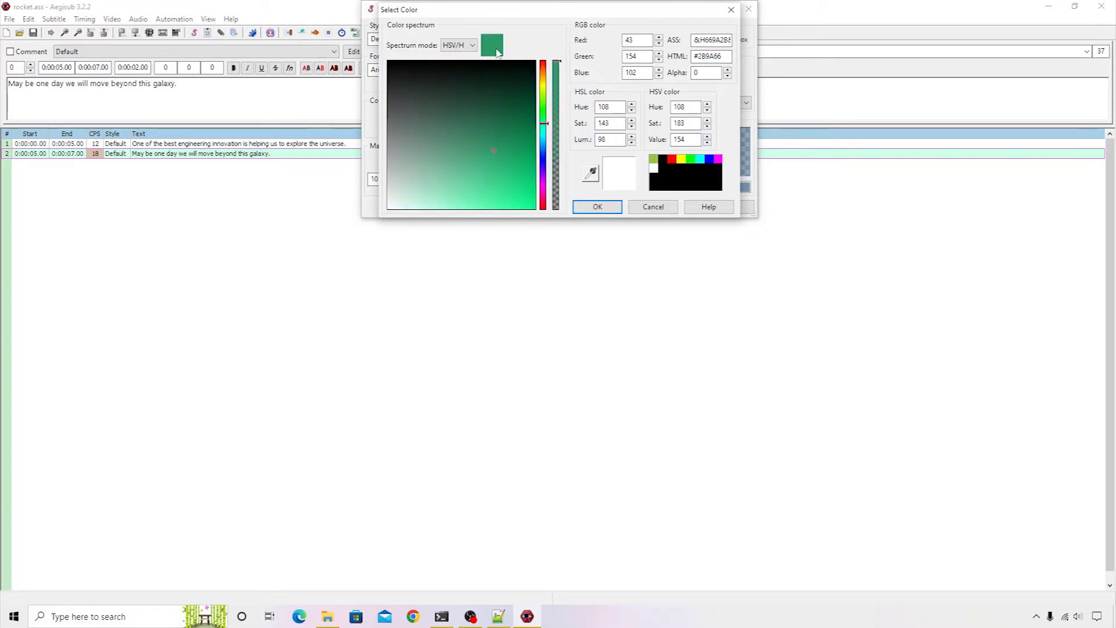
{"action": "mouse_move", "coordinate": [500, 154]}
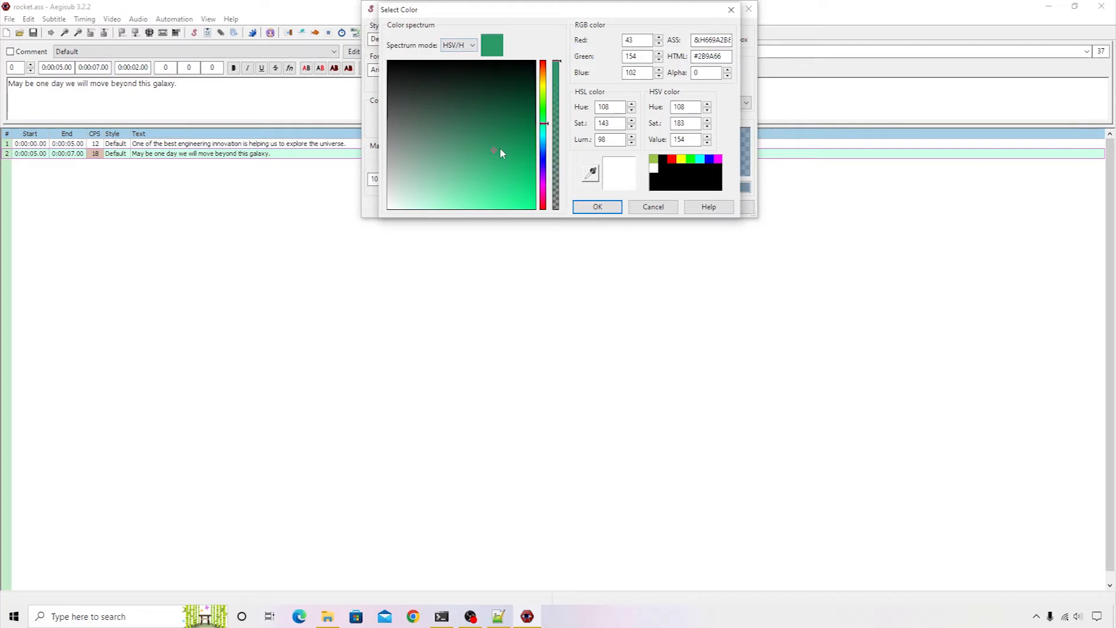
{"action": "left_click", "coordinate": [597, 207]}
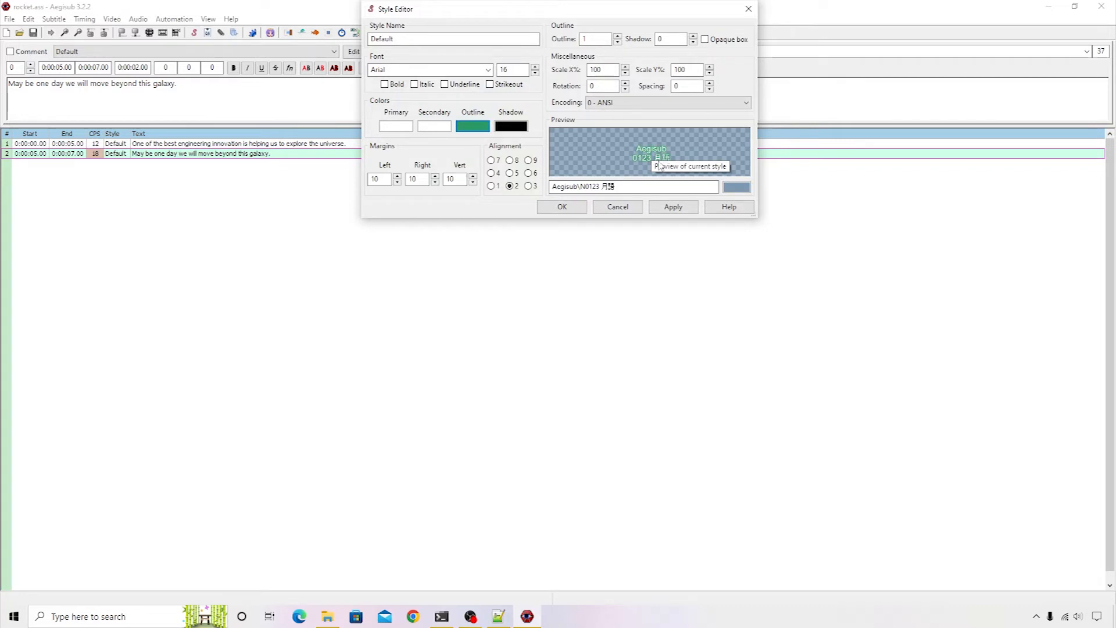
{"action": "mouse_move", "coordinate": [654, 158]}
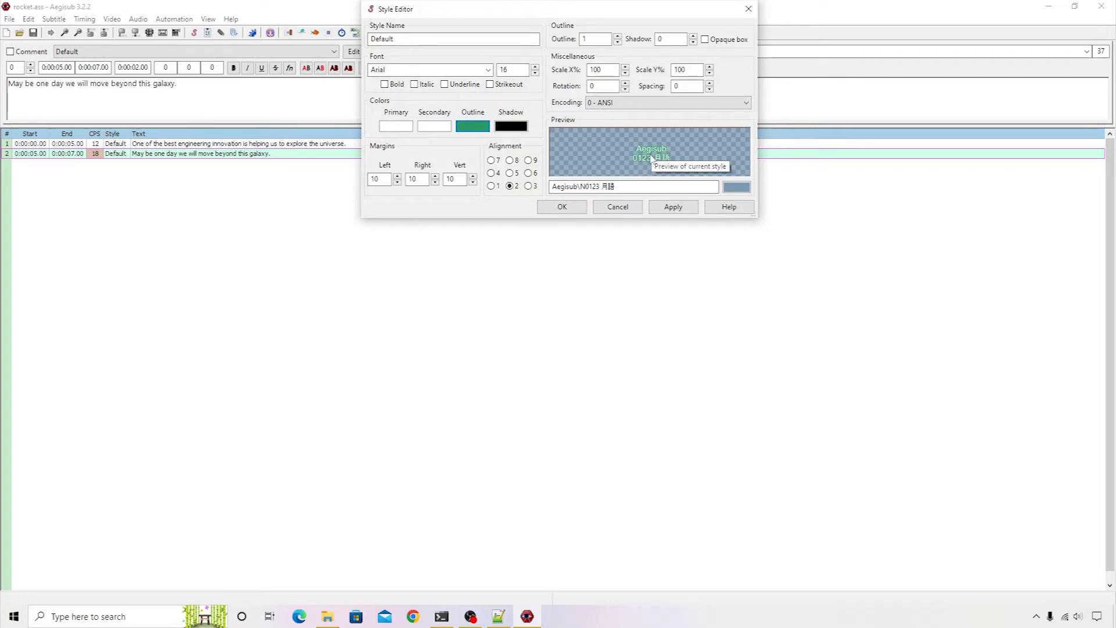
{"action": "mouse_move", "coordinate": [650, 164]}
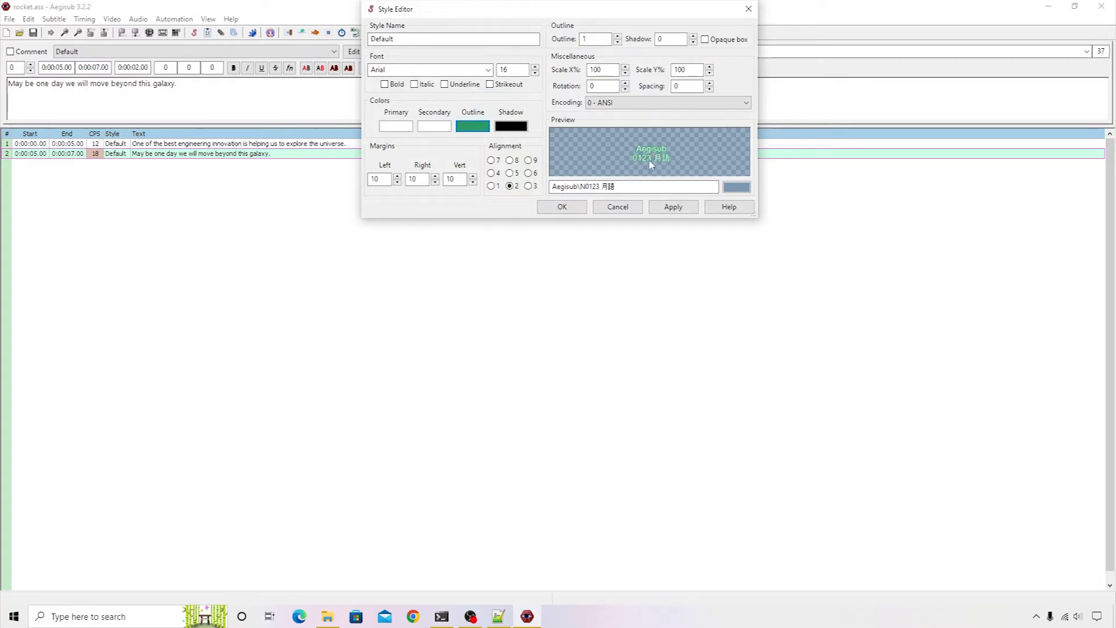
{"action": "mouse_move", "coordinate": [649, 163]}
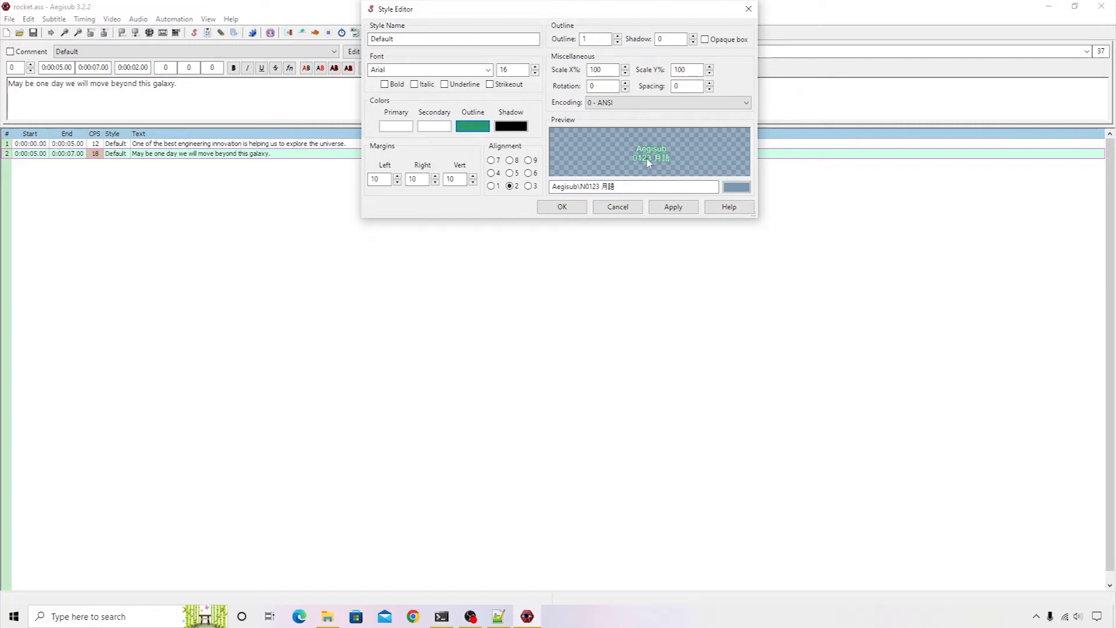
Enable the Opaque box behind the text and apply the style changes.
{"action": "left_click", "coordinate": [705, 39]}
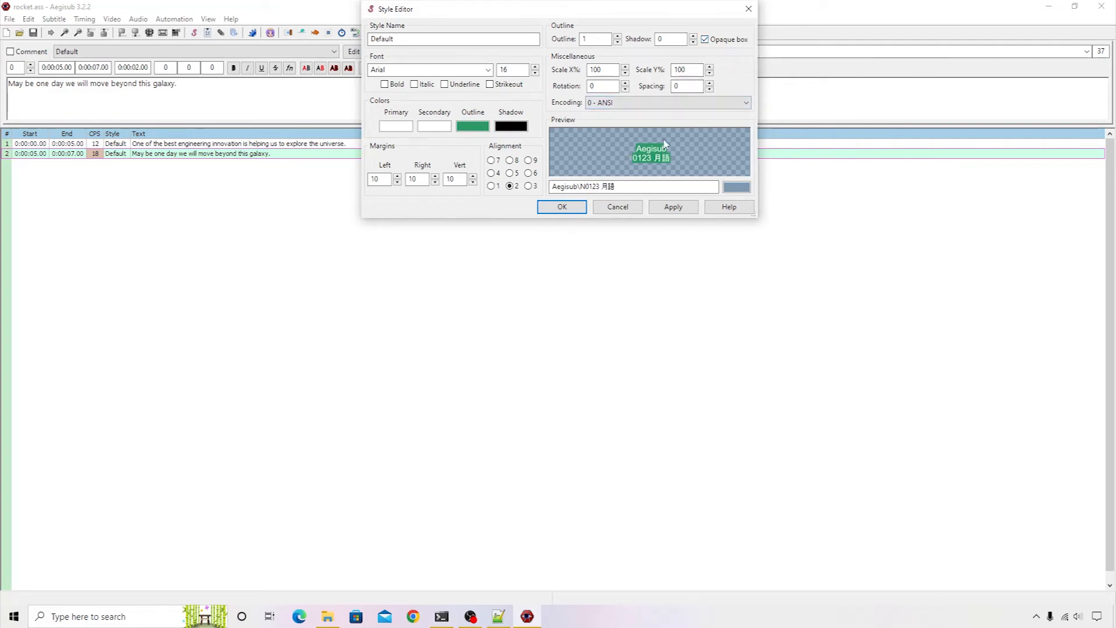
{"action": "left_click", "coordinate": [672, 207]}
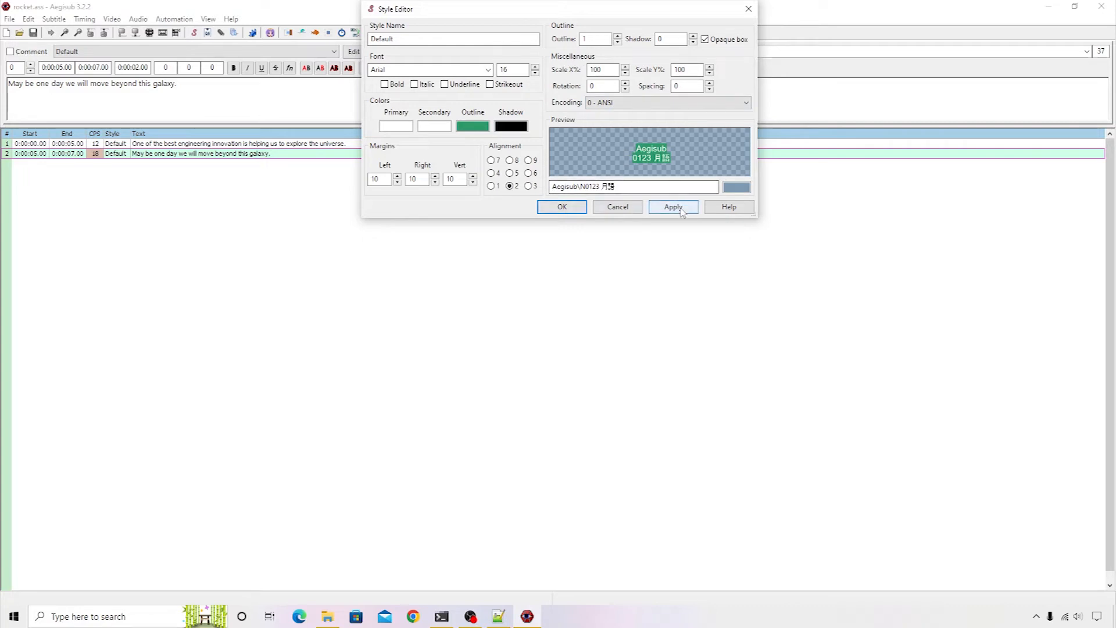
{"action": "left_click", "coordinate": [672, 207]}
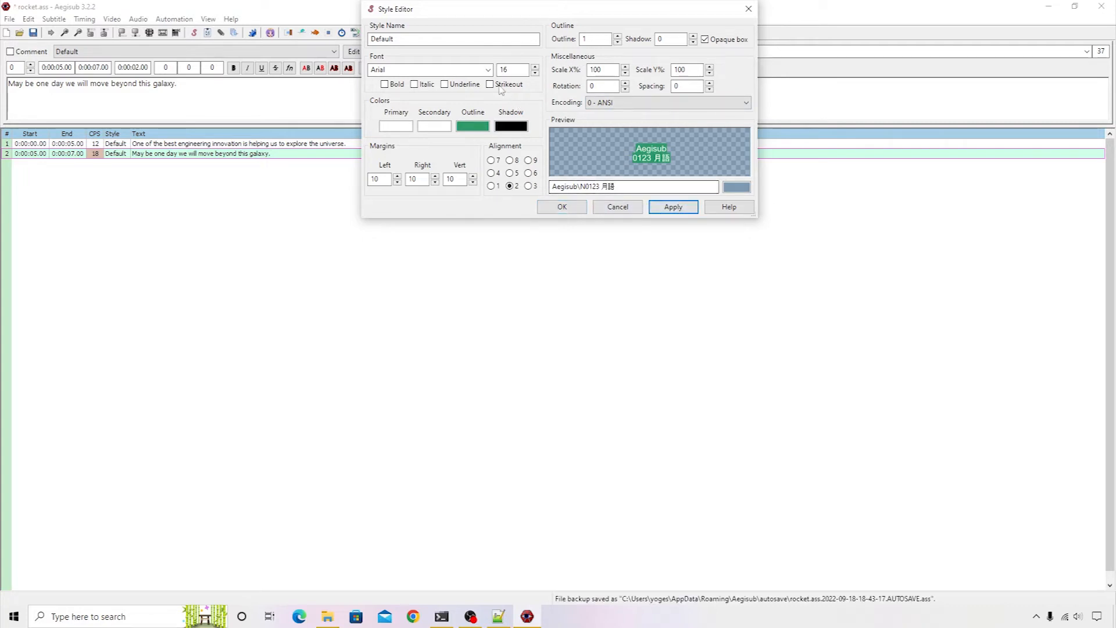
Set the Default style's font to Trebuchet MS and confirm the style editor with OK.
{"action": "left_click", "coordinate": [488, 70]}
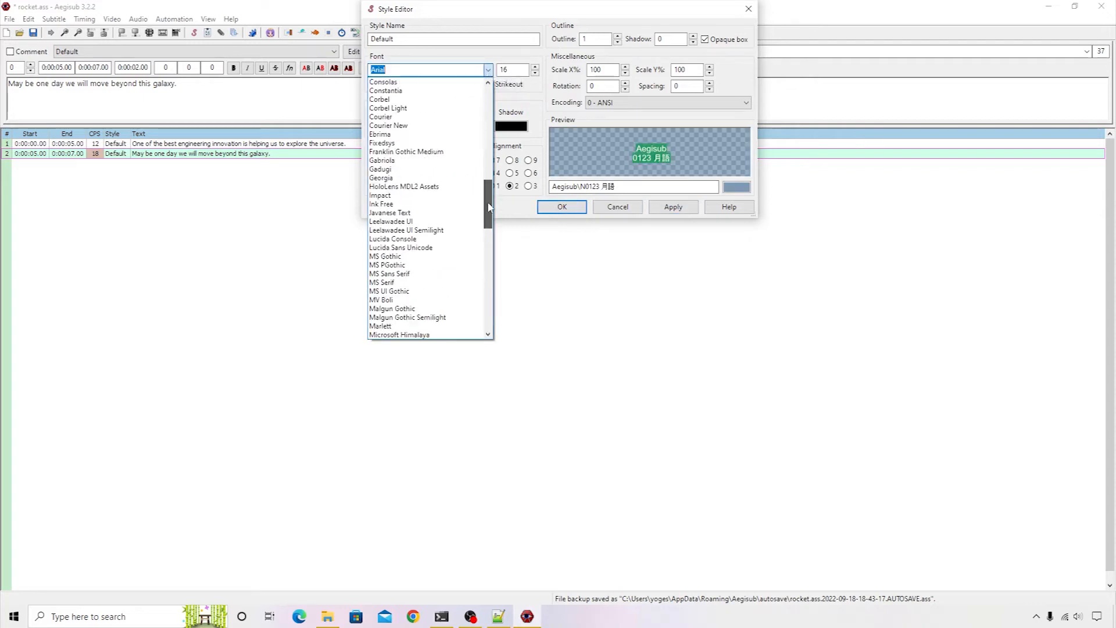
{"action": "scroll", "scroll_direction": "down", "scroll_amount": 3}
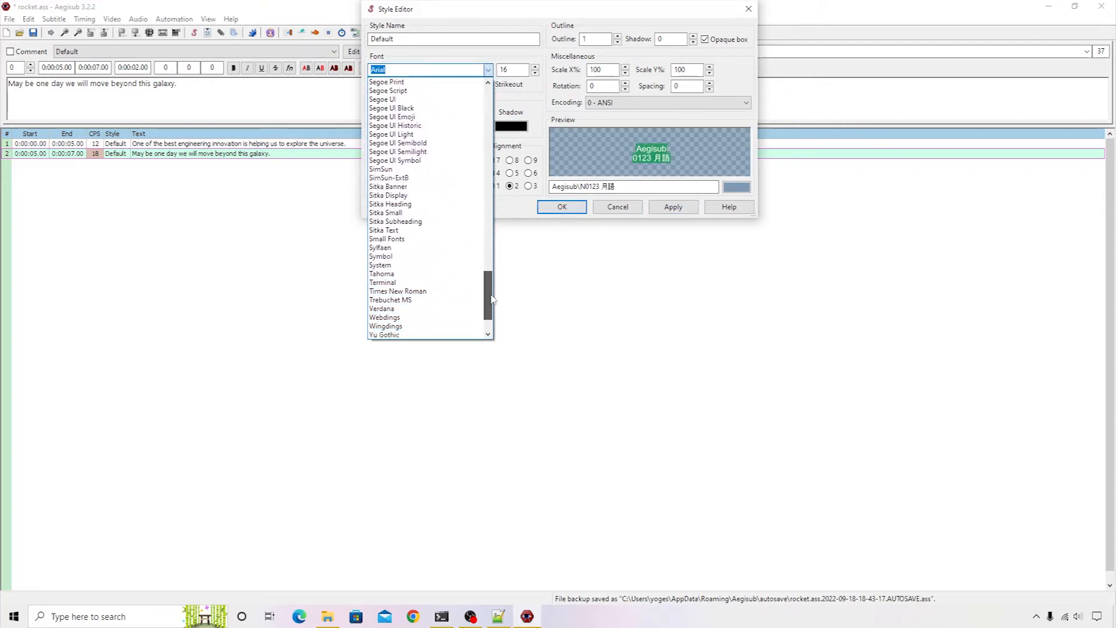
{"action": "left_click", "coordinate": [391, 300]}
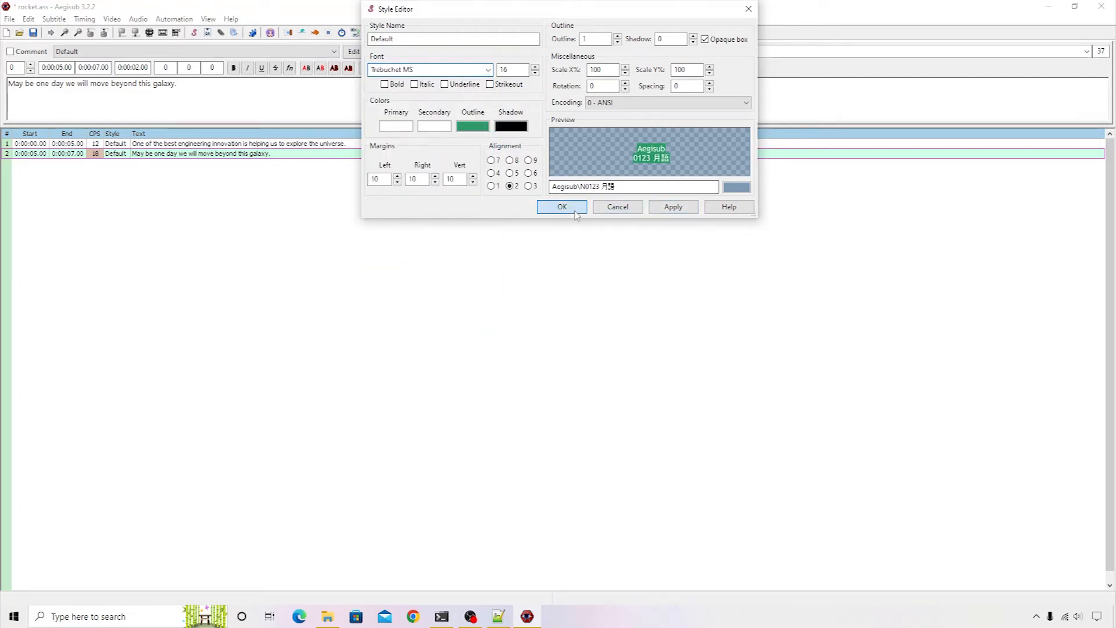
{"action": "left_click", "coordinate": [562, 207]}
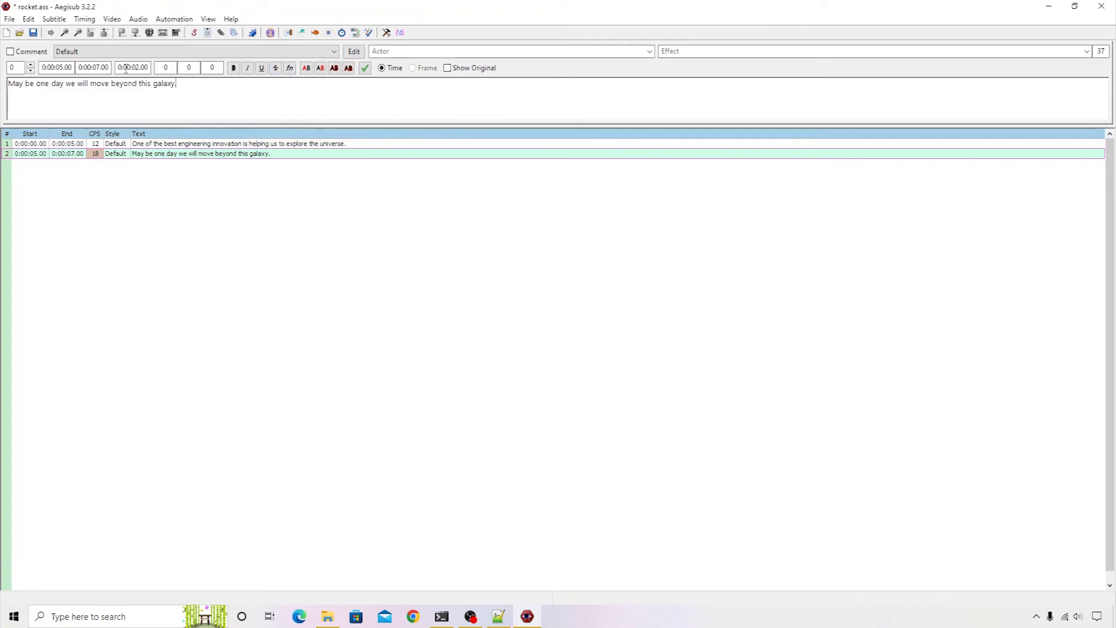
Save the restyled rocket.ass via the File menu and switch to Notepad++.
{"action": "left_click", "coordinate": [9, 18]}
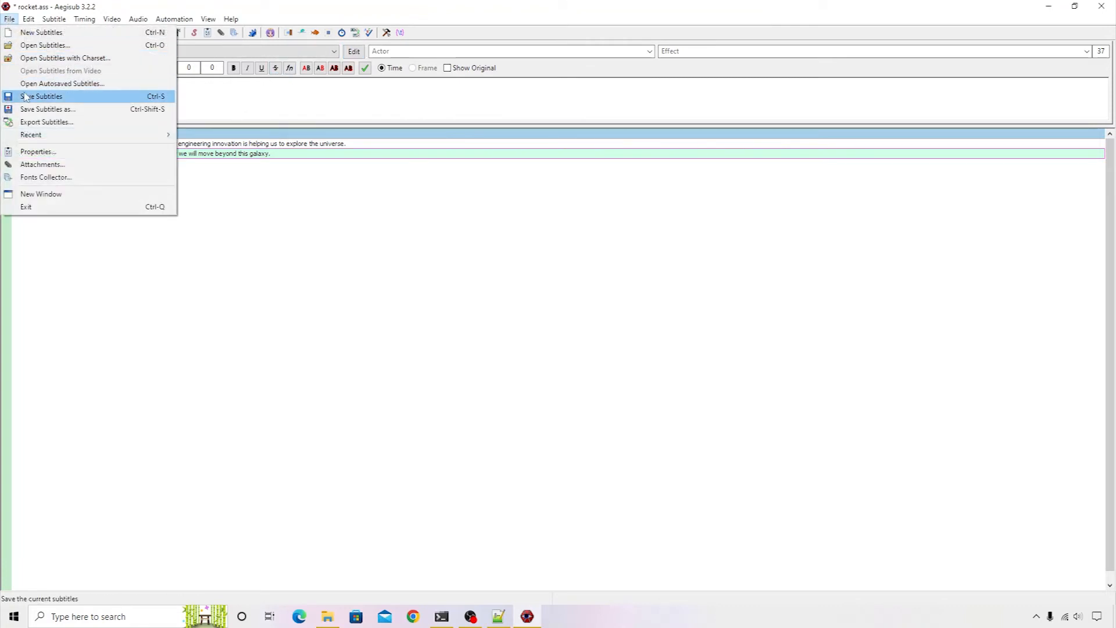
{"action": "left_click", "coordinate": [43, 96]}
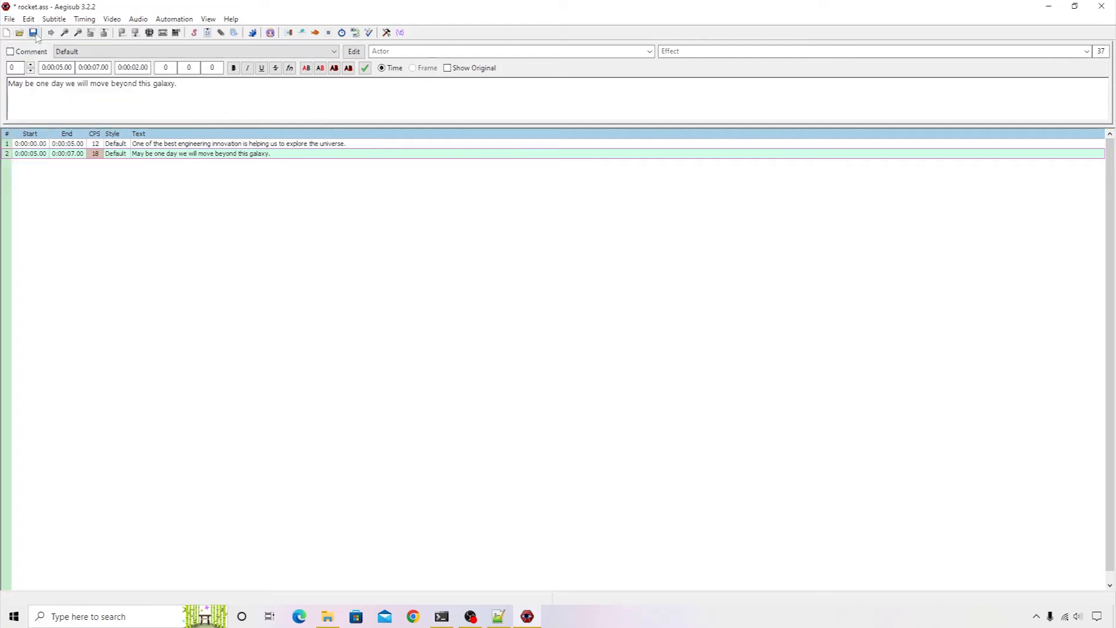
{"action": "left_click", "coordinate": [32, 32]}
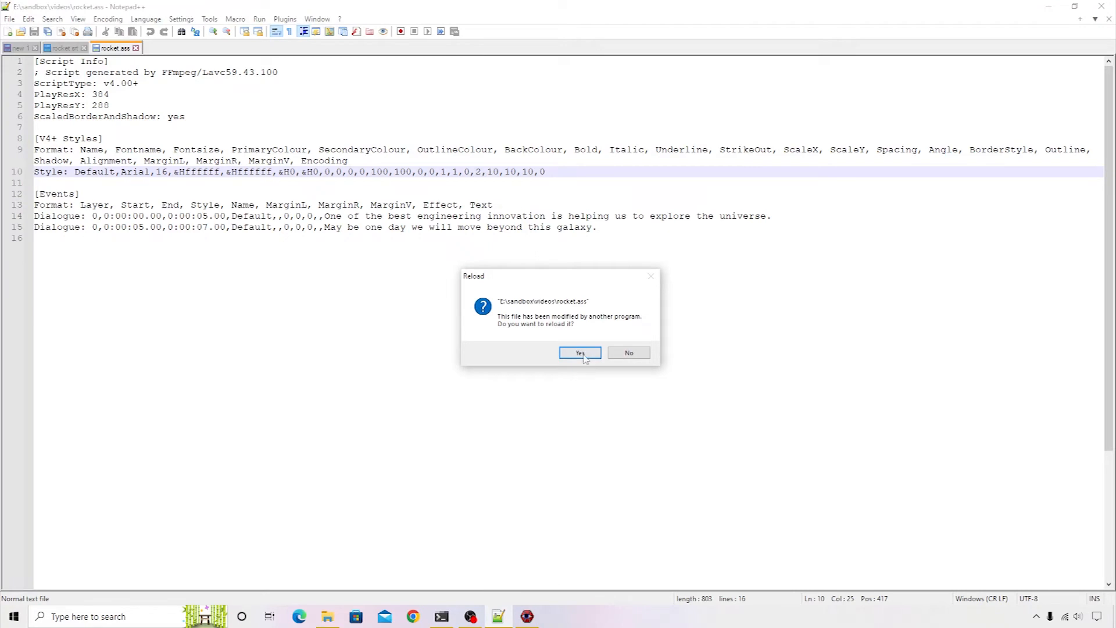
Reload rocket.ass, jot the 669A2B colour bytes (2B 9a 66) on a scratch line, and select the Trebuchet font name.
{"action": "left_click", "coordinate": [579, 352]}
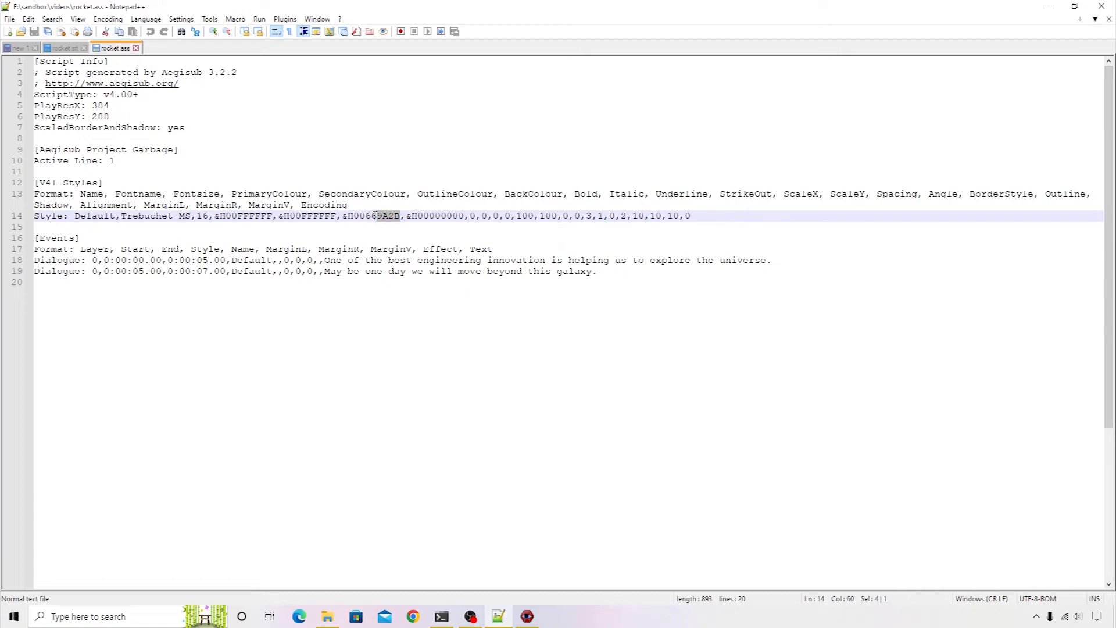
{"action": "left_click", "coordinate": [43, 281]}
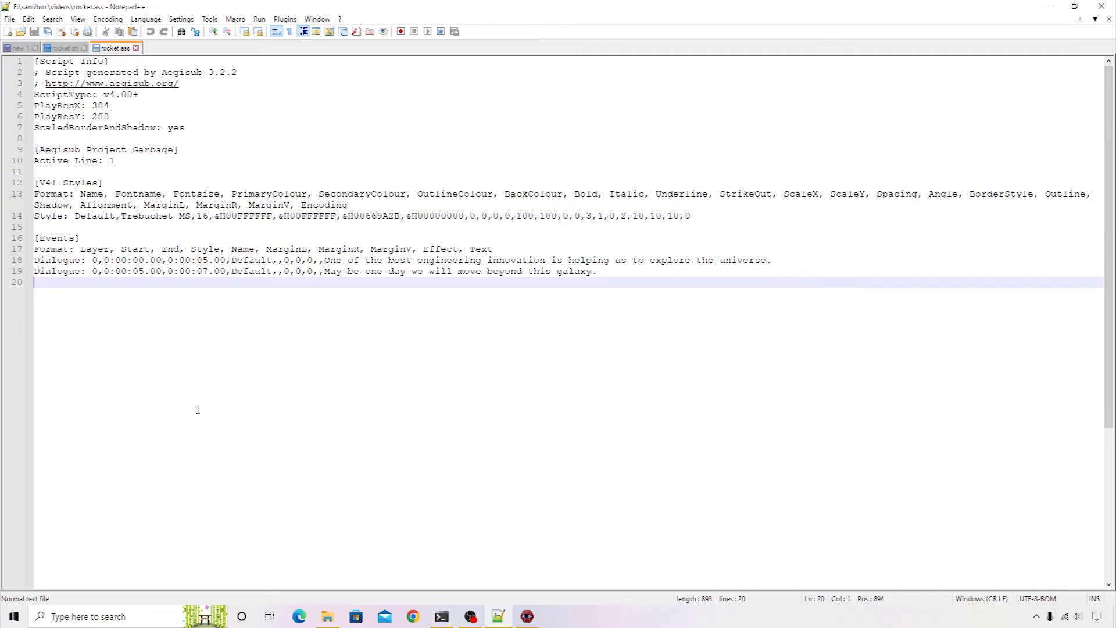
{"action": "type", "text": "669A2B"}
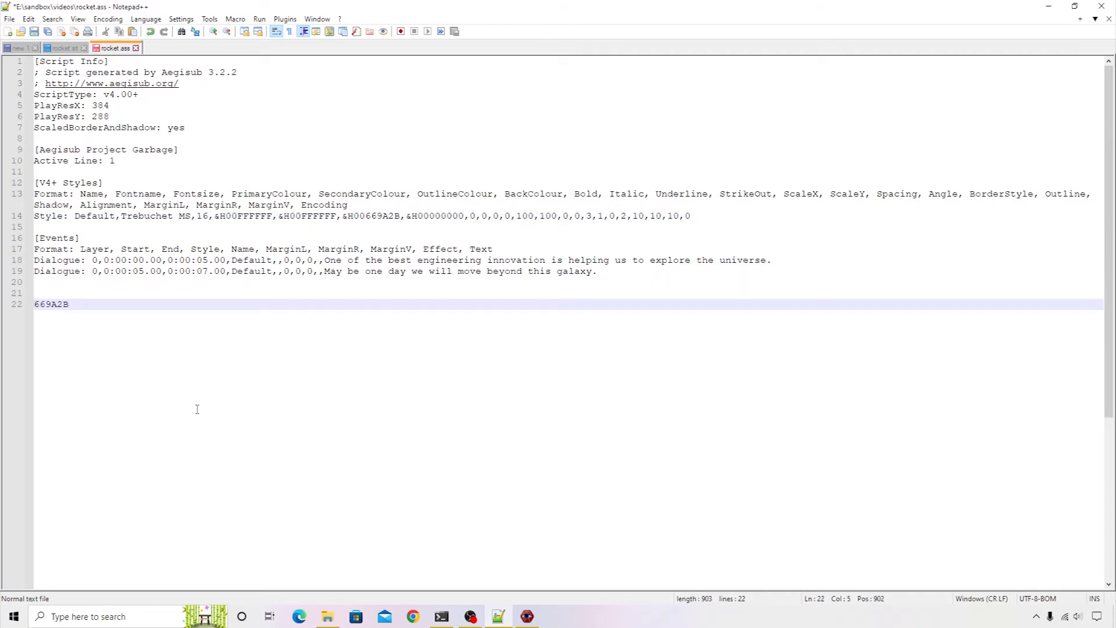
{"action": "type", "text": "2B"}
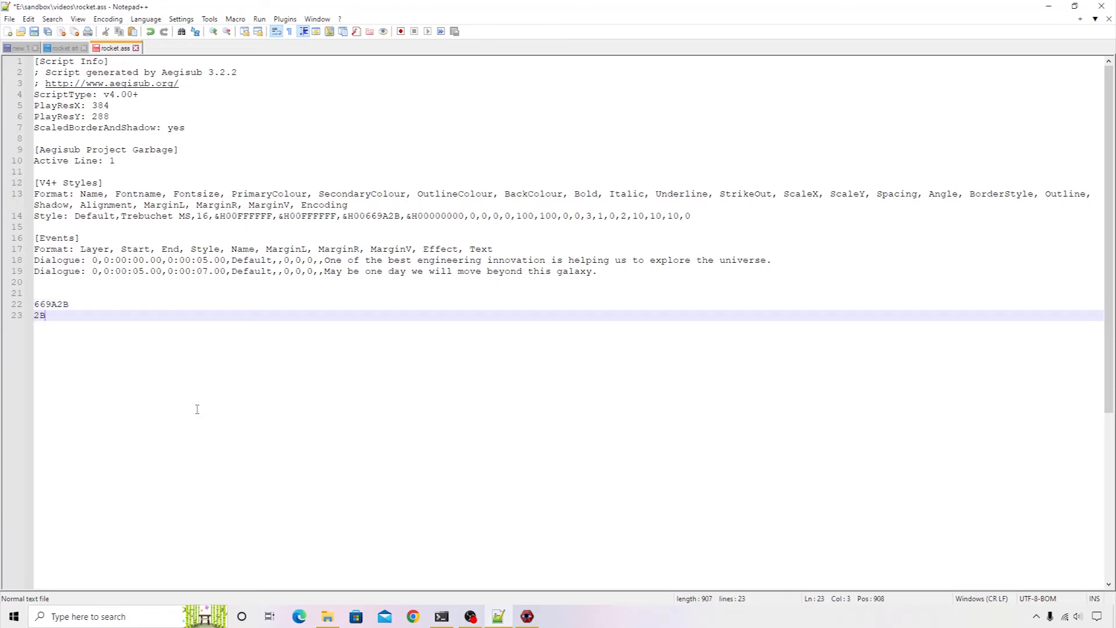
{"action": "type", "text": "9a"}
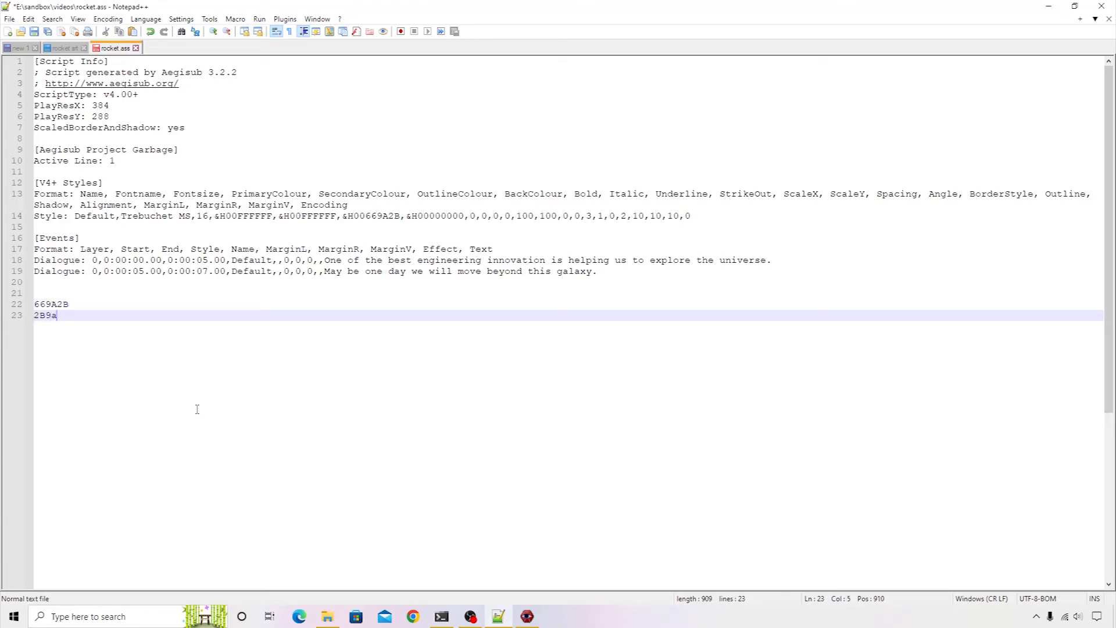
{"action": "type", "text": "66"}
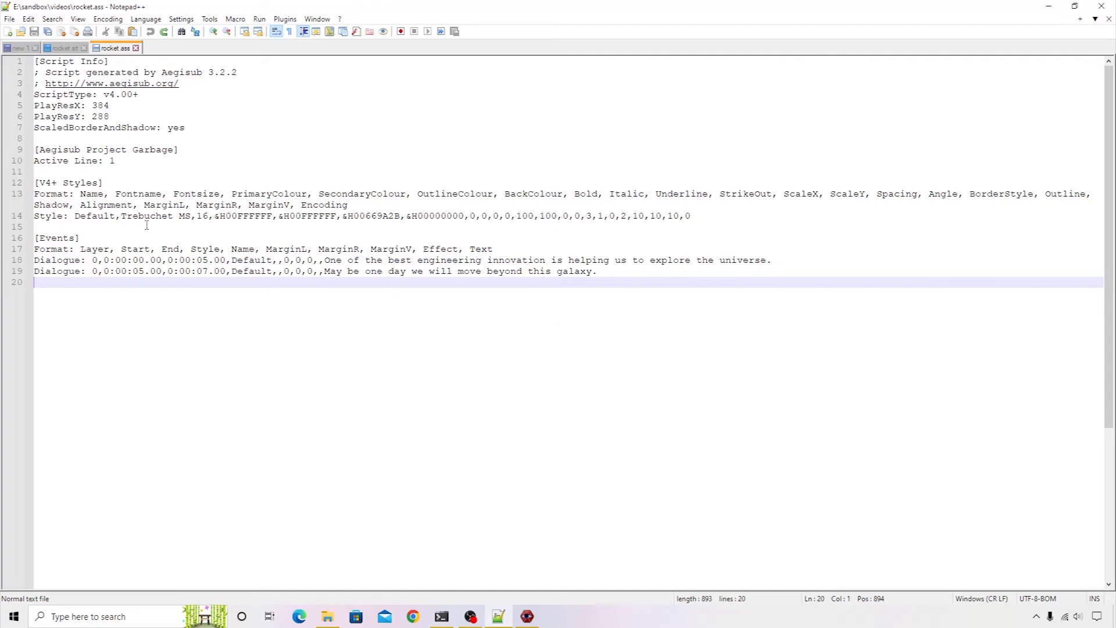
{"action": "double_click", "coordinate": [145, 216]}
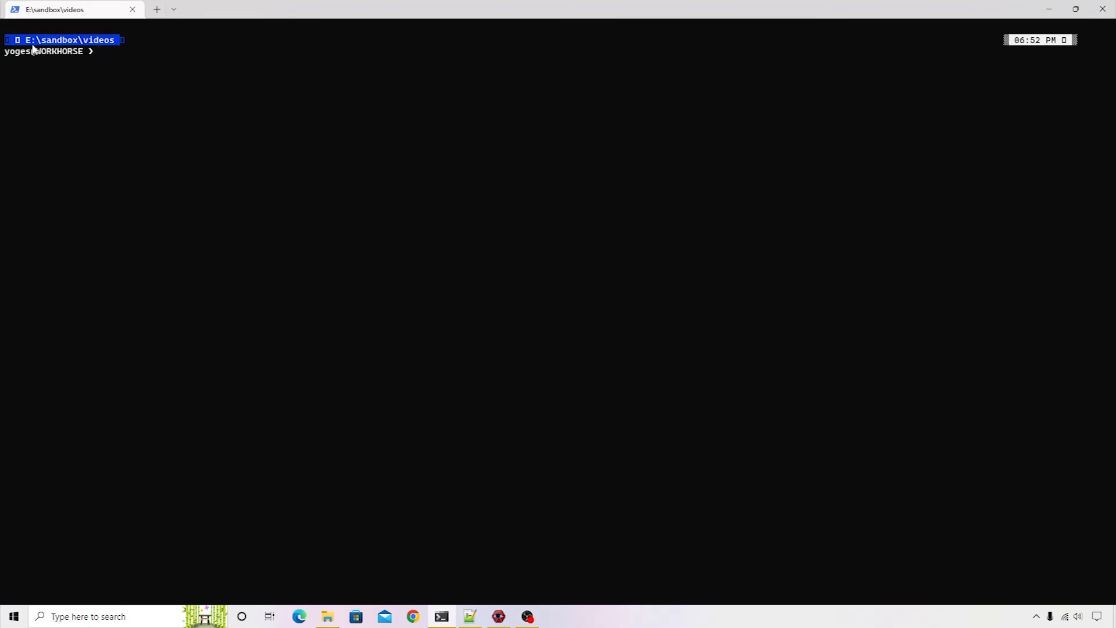
{"action": "mouse_move", "coordinate": [129, 106]}
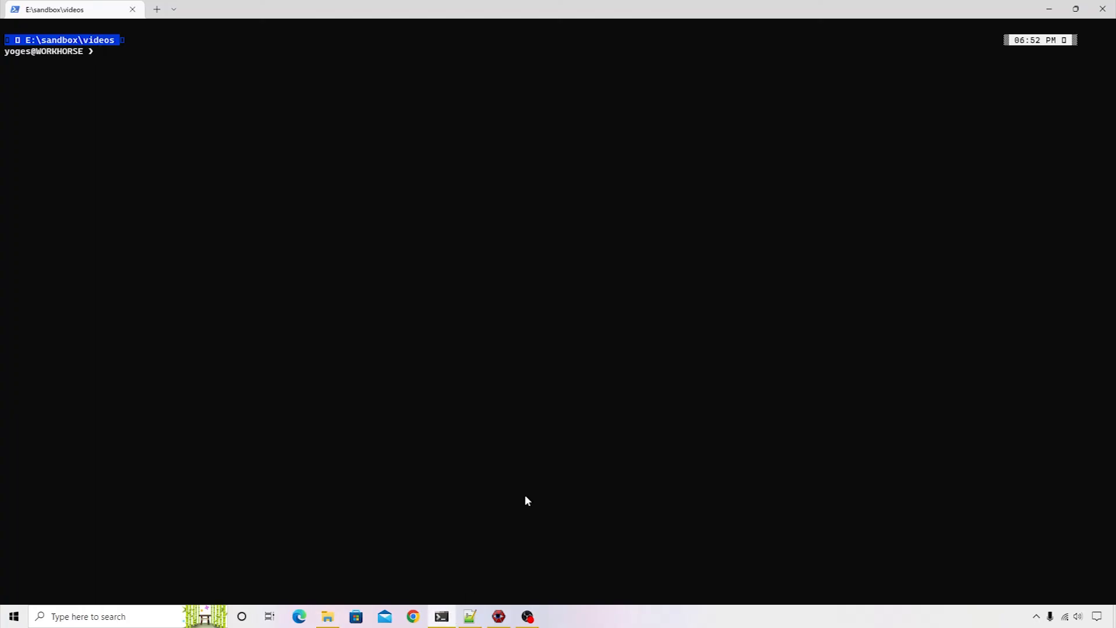
Run ffmpeg -i .\rocket.mp4 -vf ass=rocket.ass rocket_new.mp4 to burn the subtitles in.
{"action": "type", "text": "ffmpeg"}
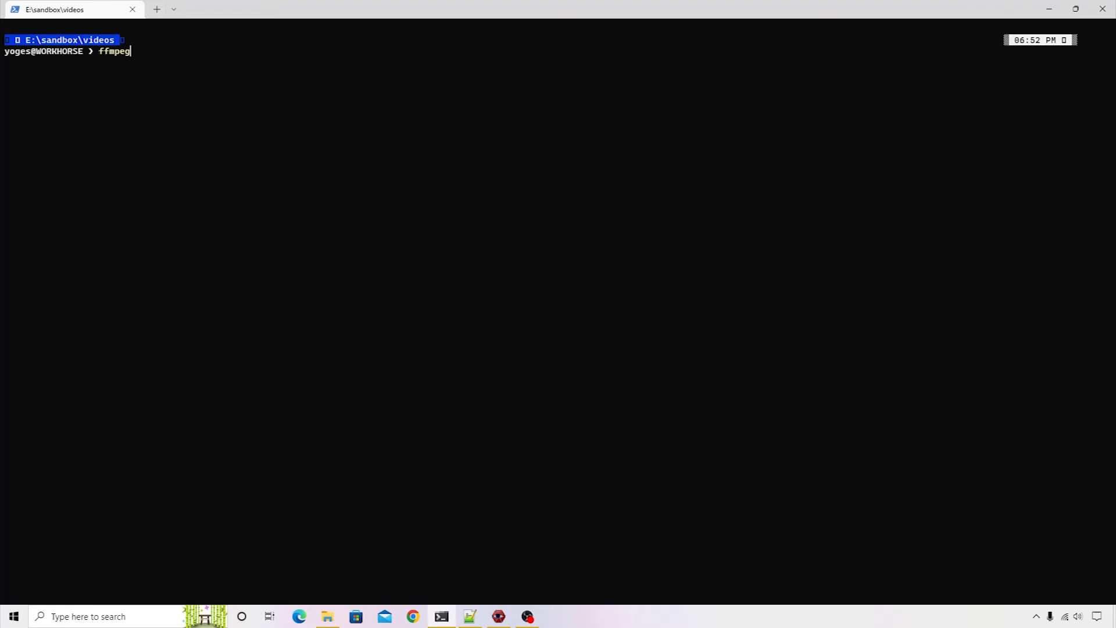
{"action": "type", "text": "-i"}
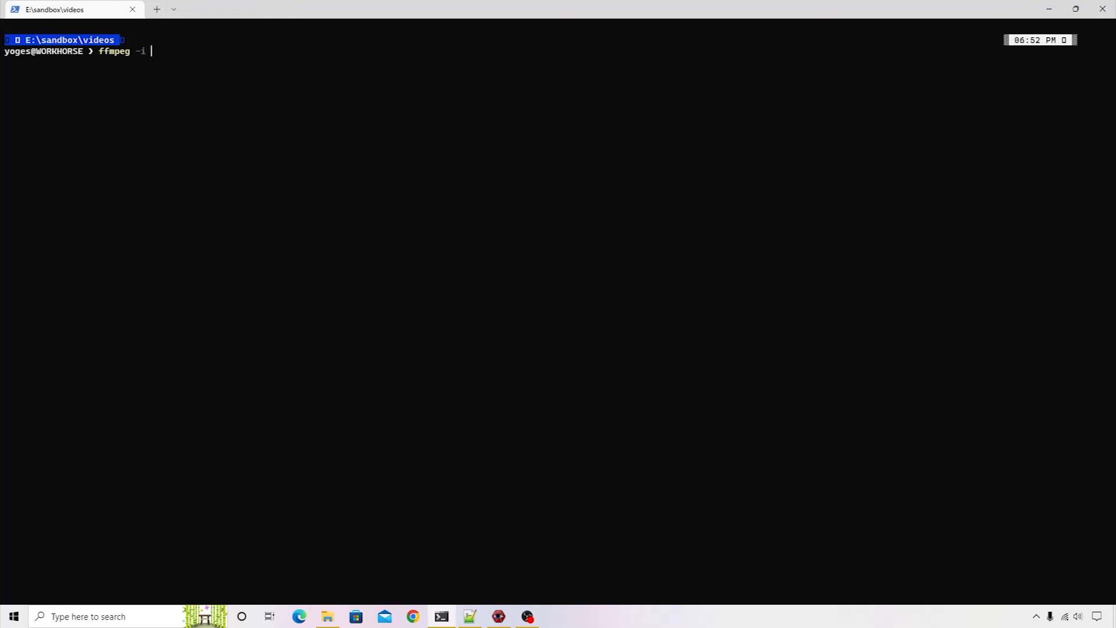
{"action": "type", "text": ".\\rocket.mp4"}
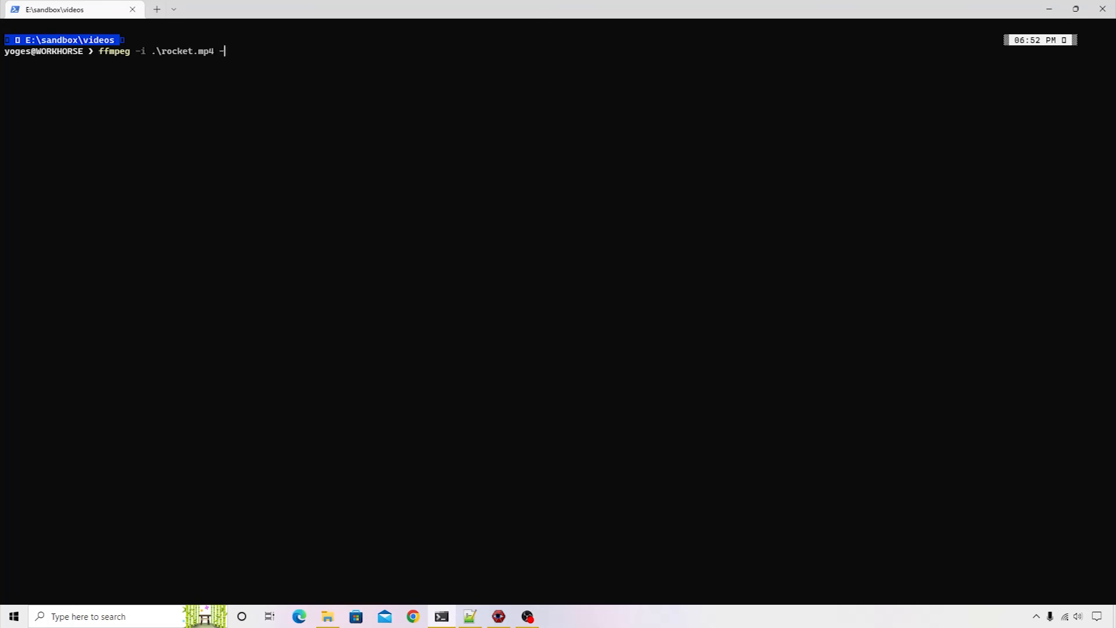
{"action": "type", "text": "-vf ass"}
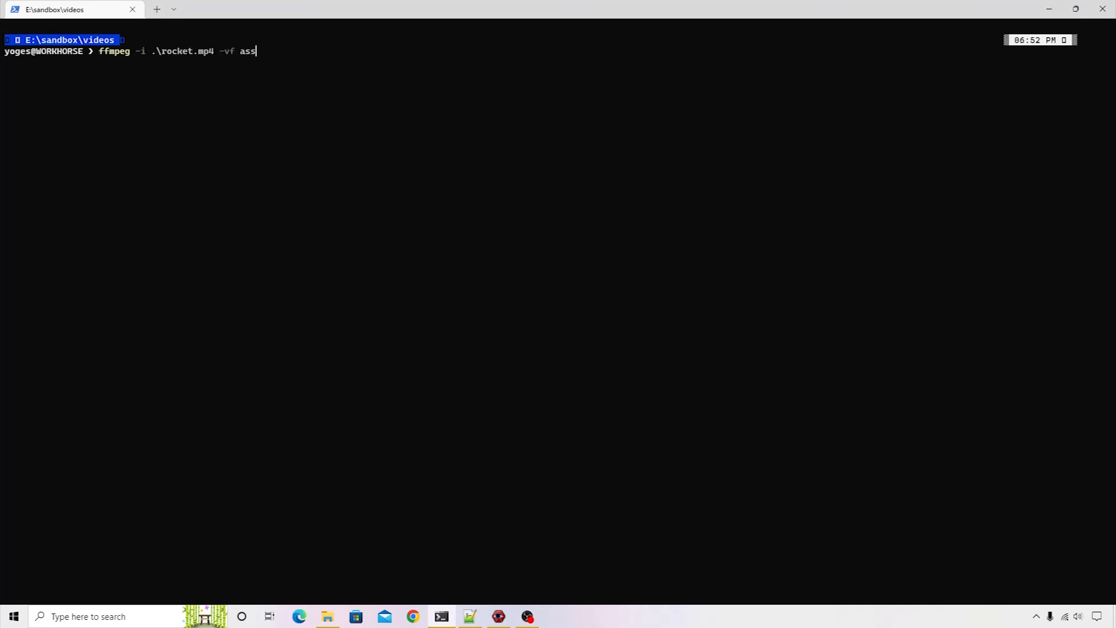
{"action": "type", "text": "="}
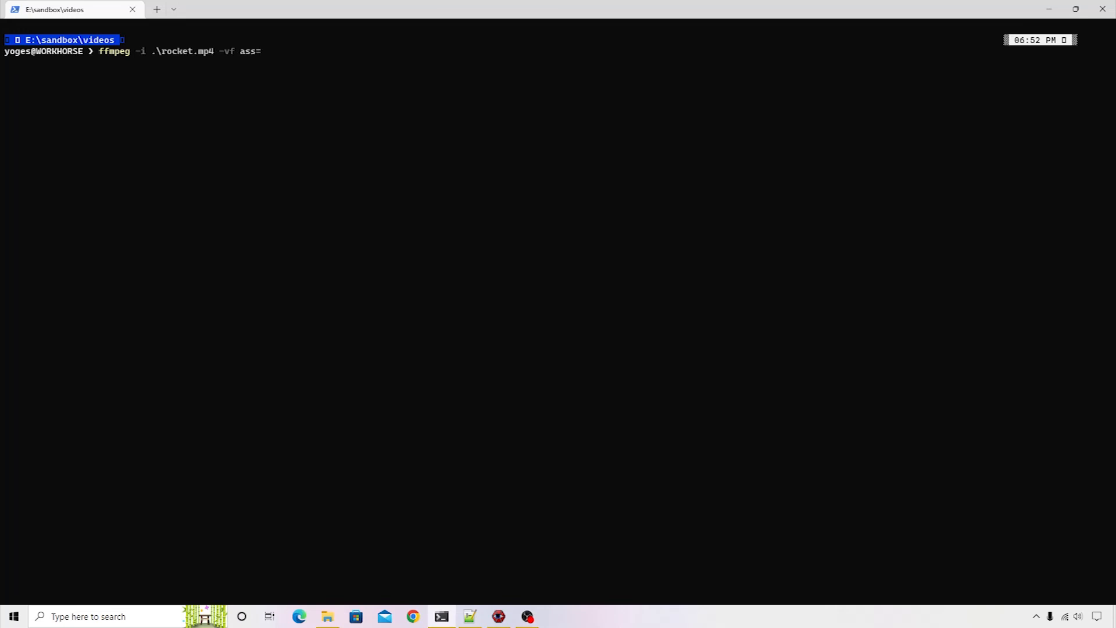
{"action": "type", "text": "rocket."}
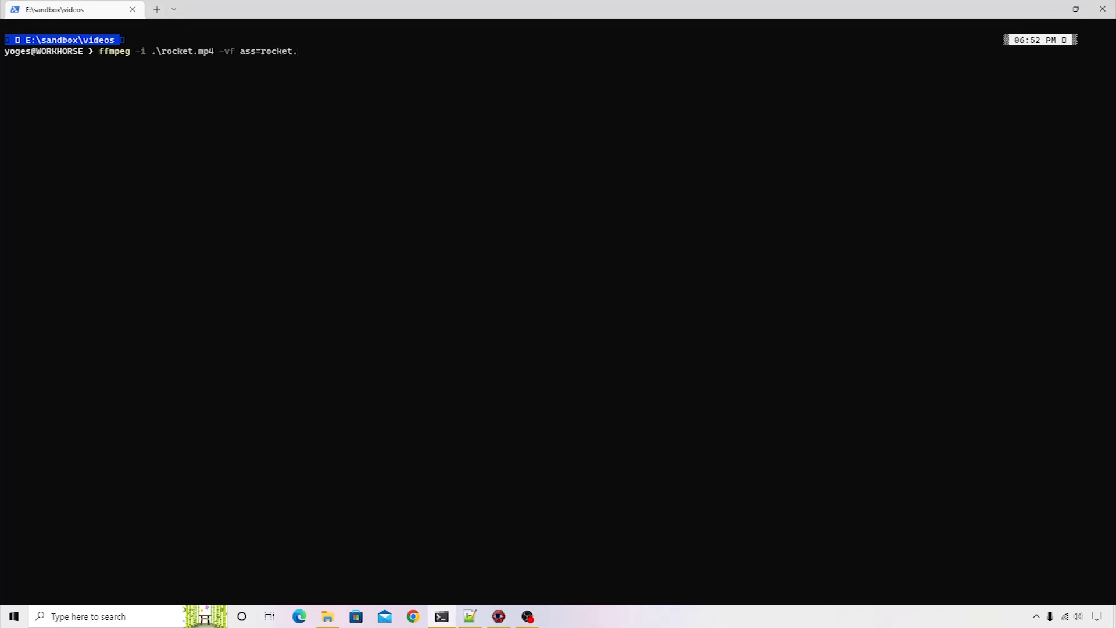
{"action": "type", "text": "ass"}
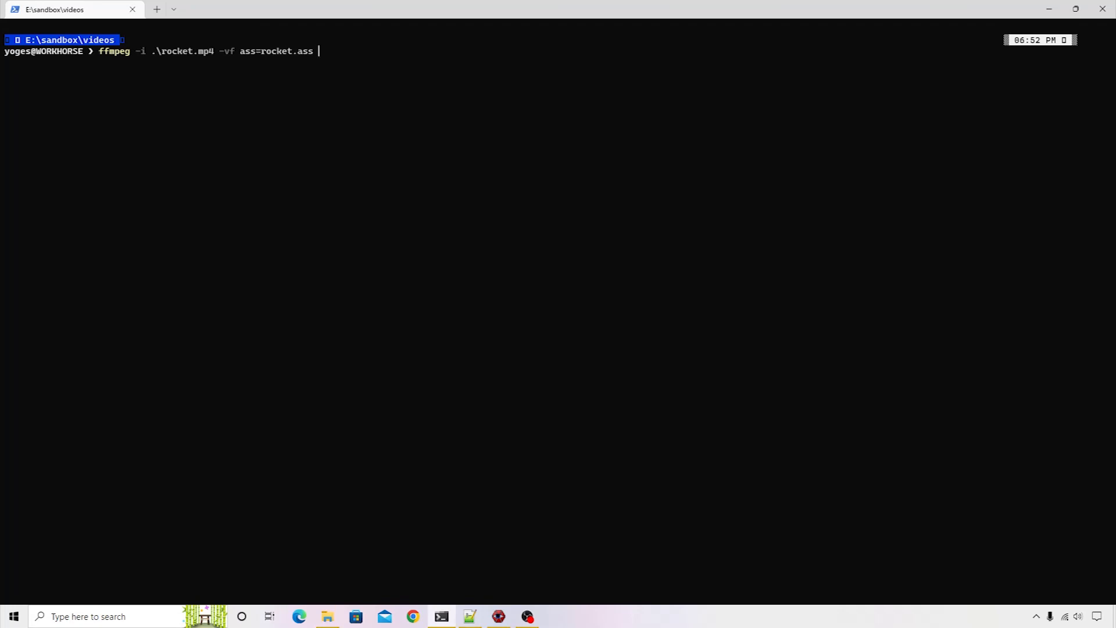
{"action": "type", "text": "rpcl"}
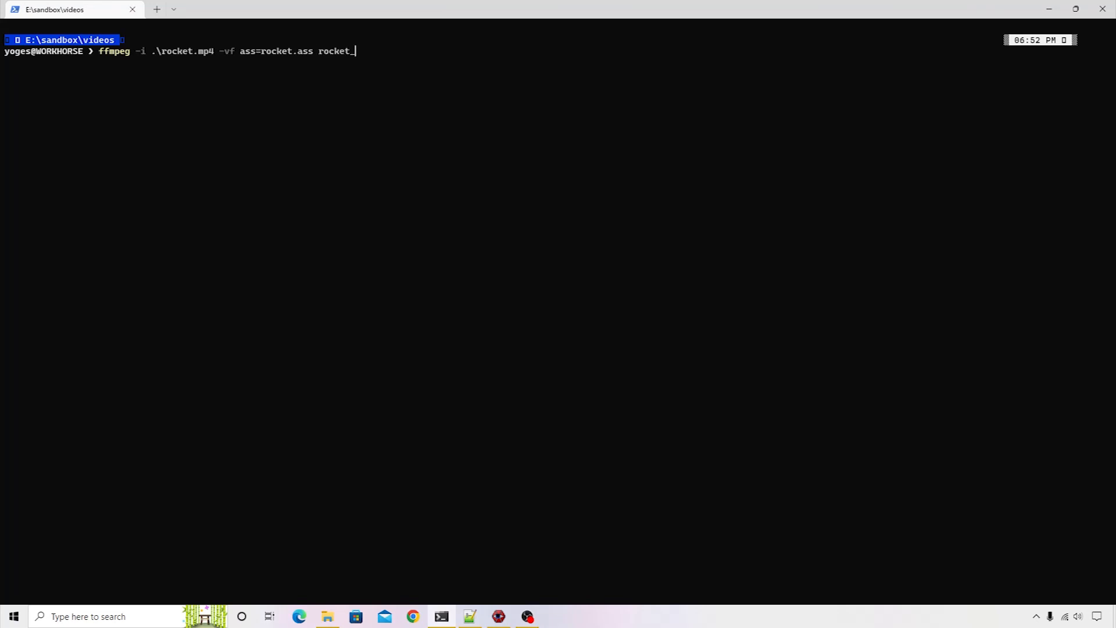
{"action": "type", "text": "_new.m"}
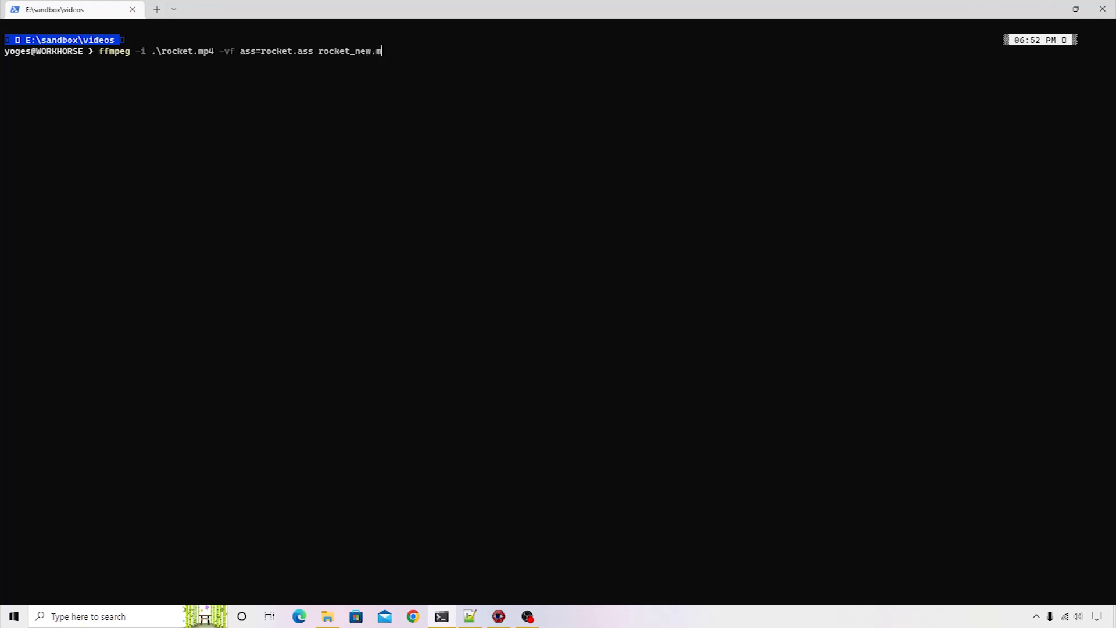
{"action": "type", "text": "p4"}
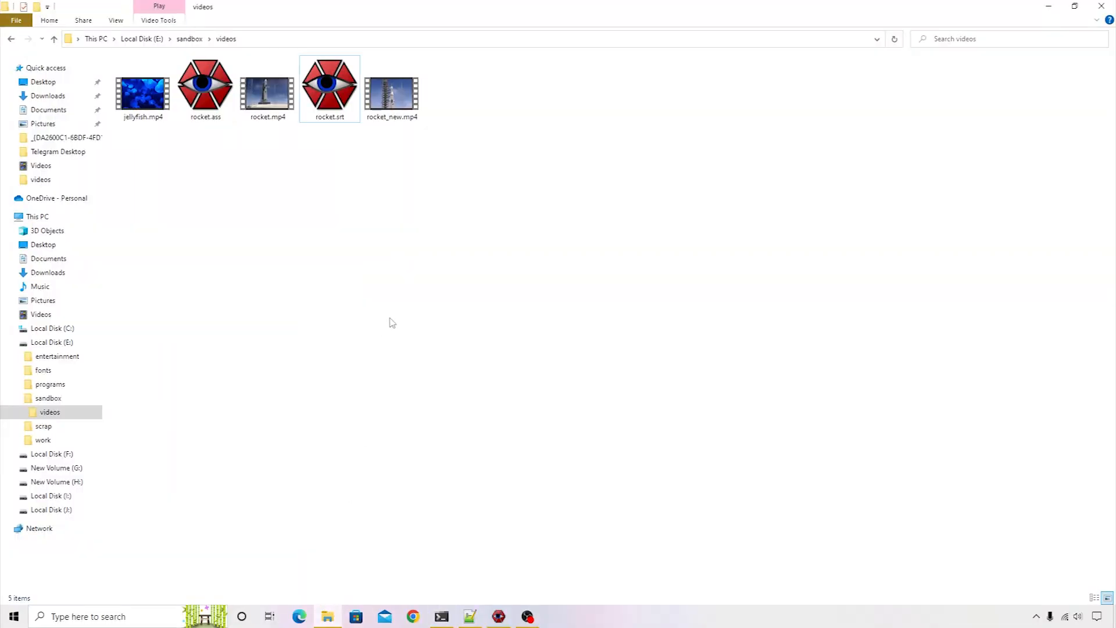
Open rocket_new.mp4 from the videos folder in VLC to check the burned-in subtitles.
{"action": "left_click", "coordinate": [391, 90]}
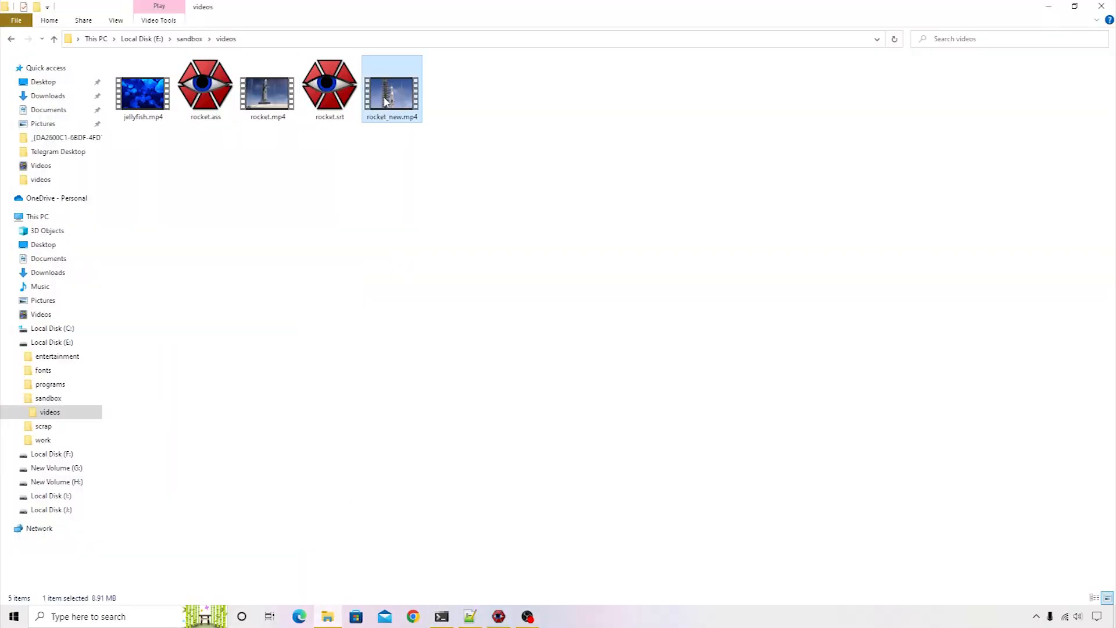
{"action": "right_click", "coordinate": [391, 93]}
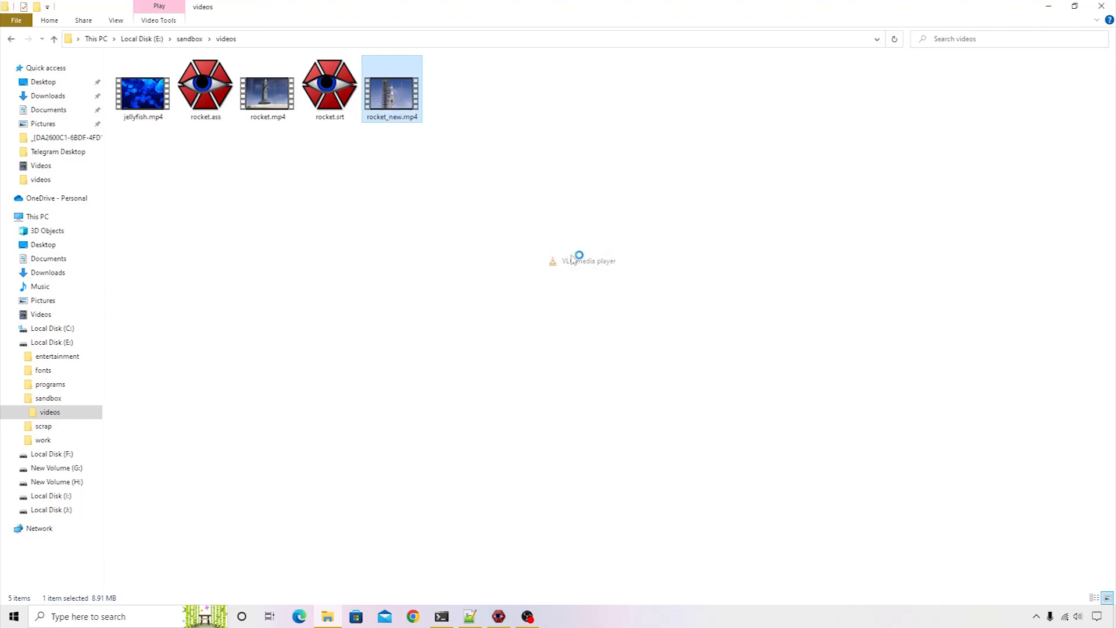
{"action": "double_click", "coordinate": [390, 83]}
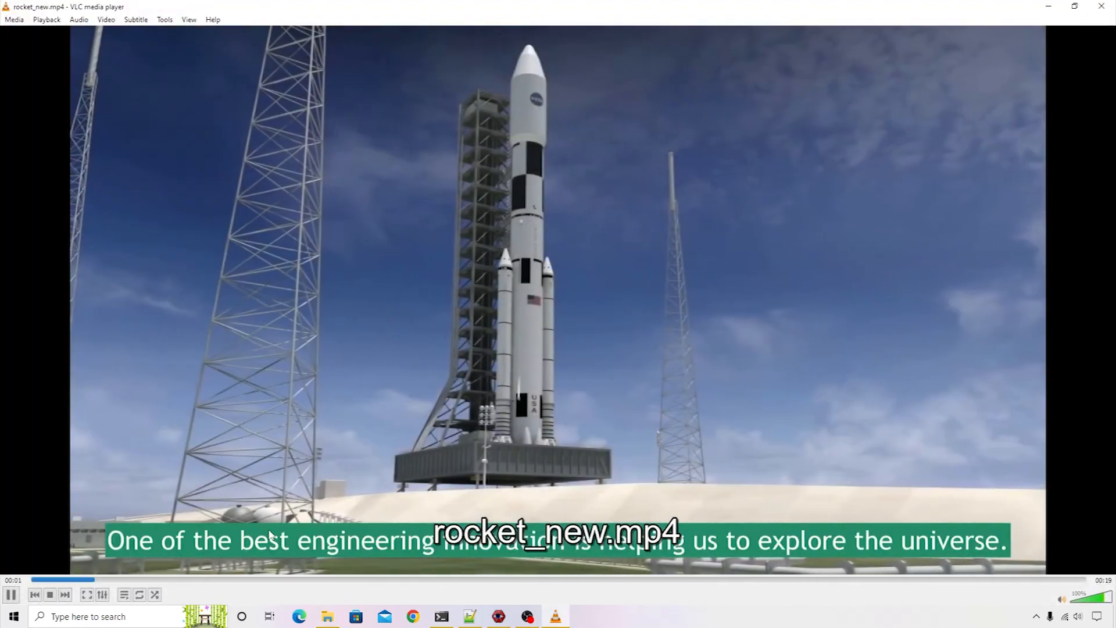